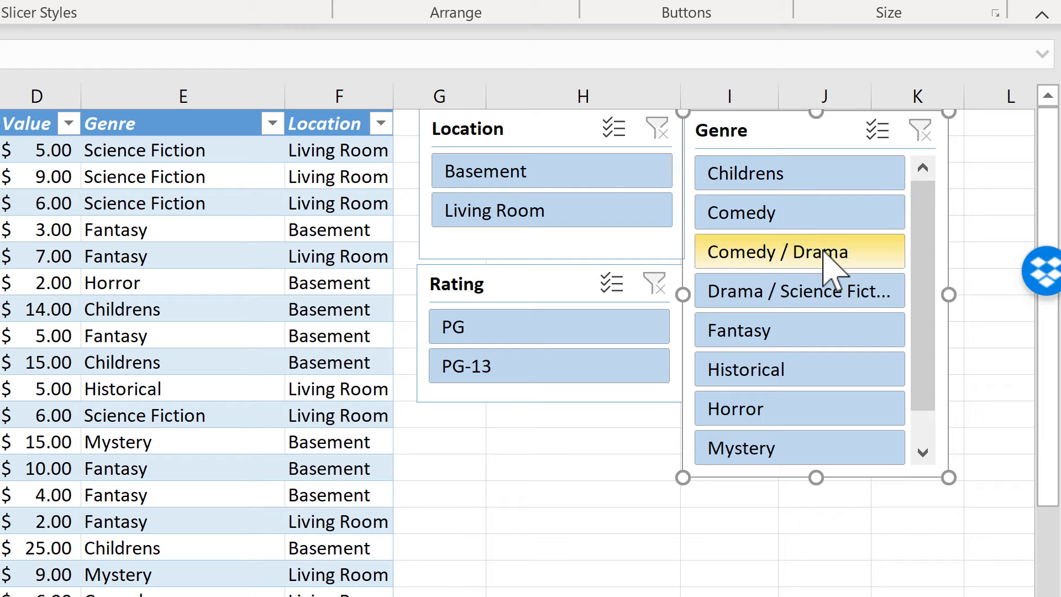
mouse_move(824, 292)
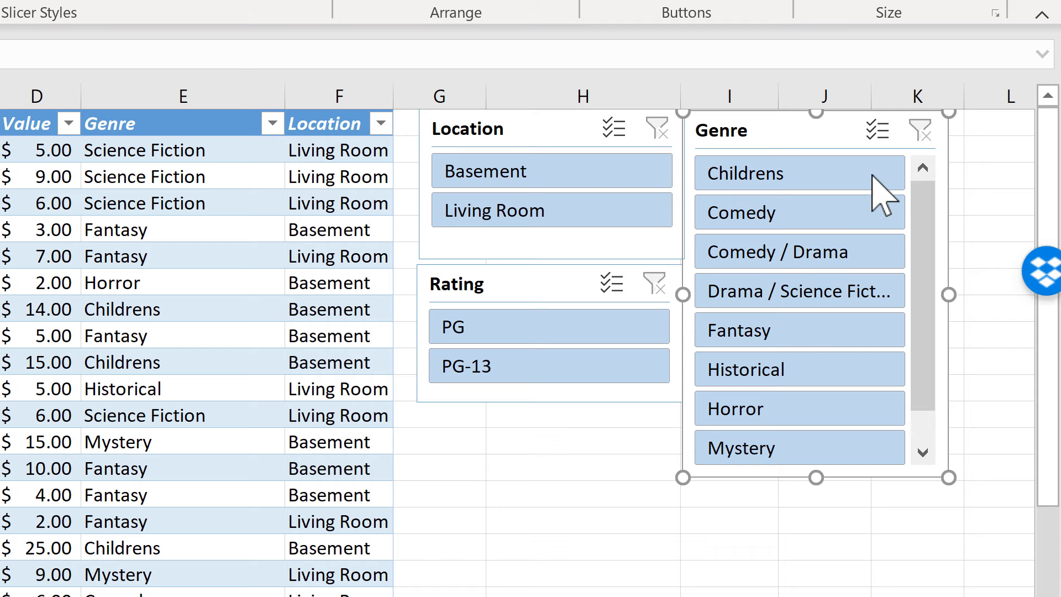
mouse_move(878, 130)
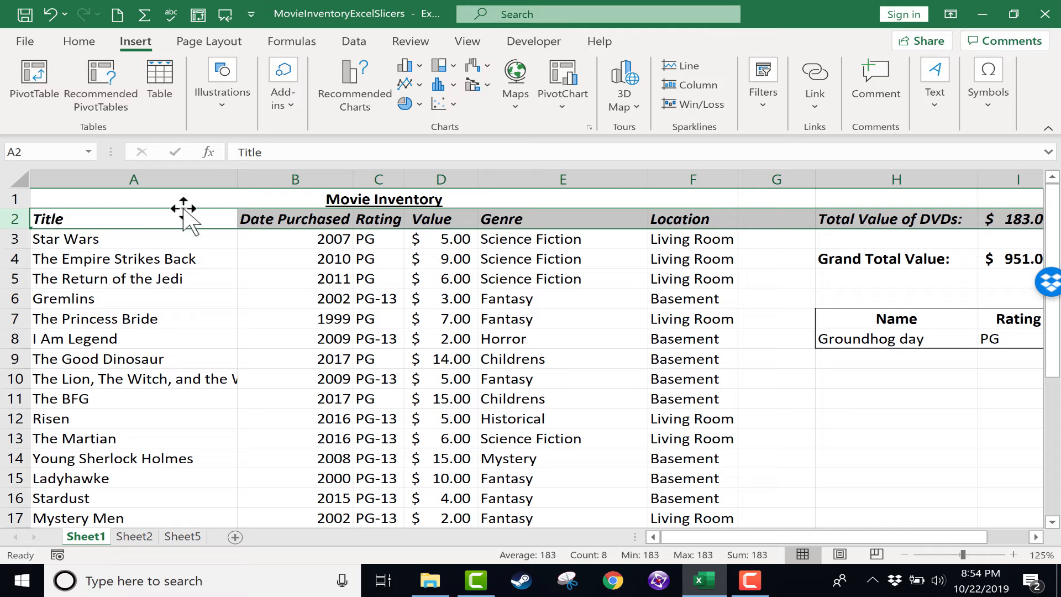
mouse_move(461, 214)
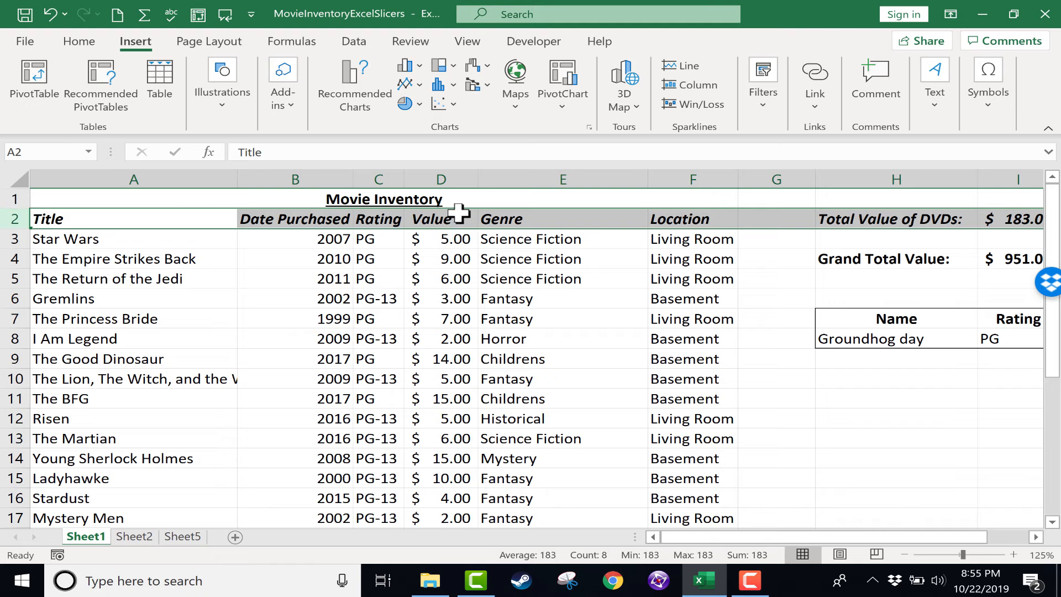
mouse_move(88, 50)
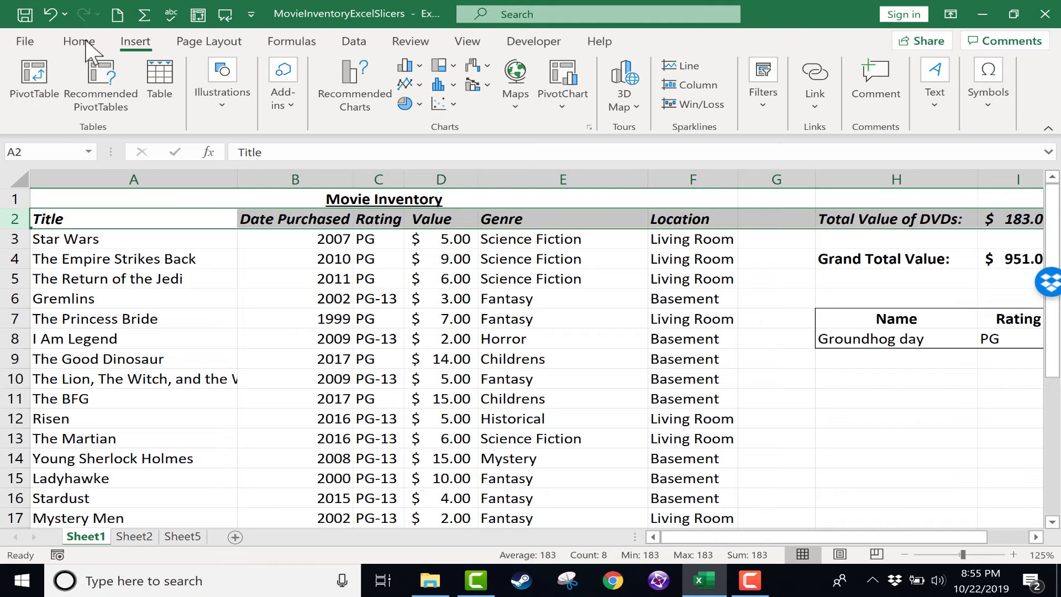
Step: Turn on filter arrows for the movie table's header row
click(79, 41)
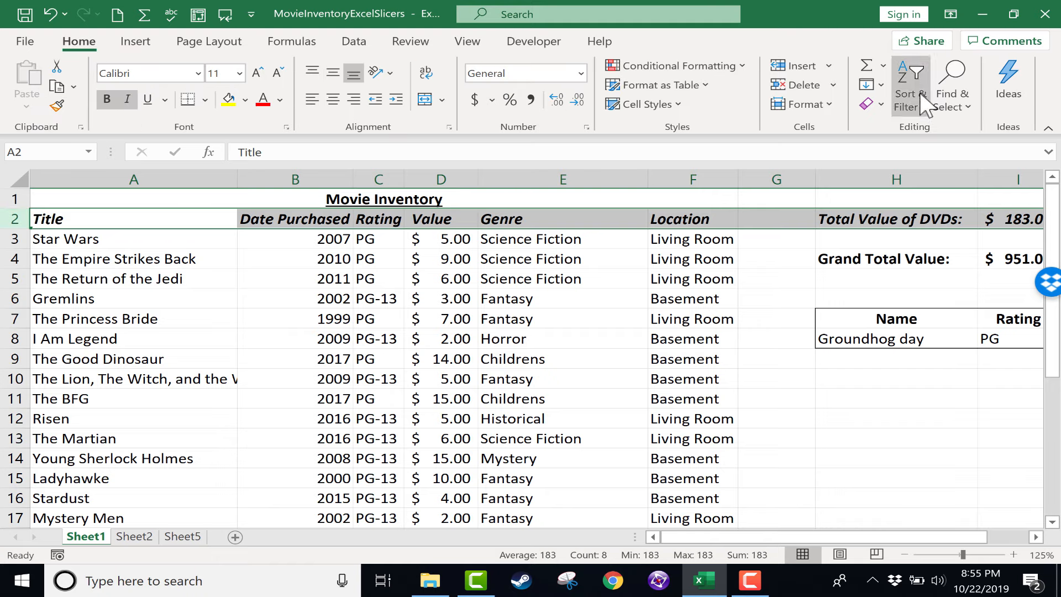
click(910, 77)
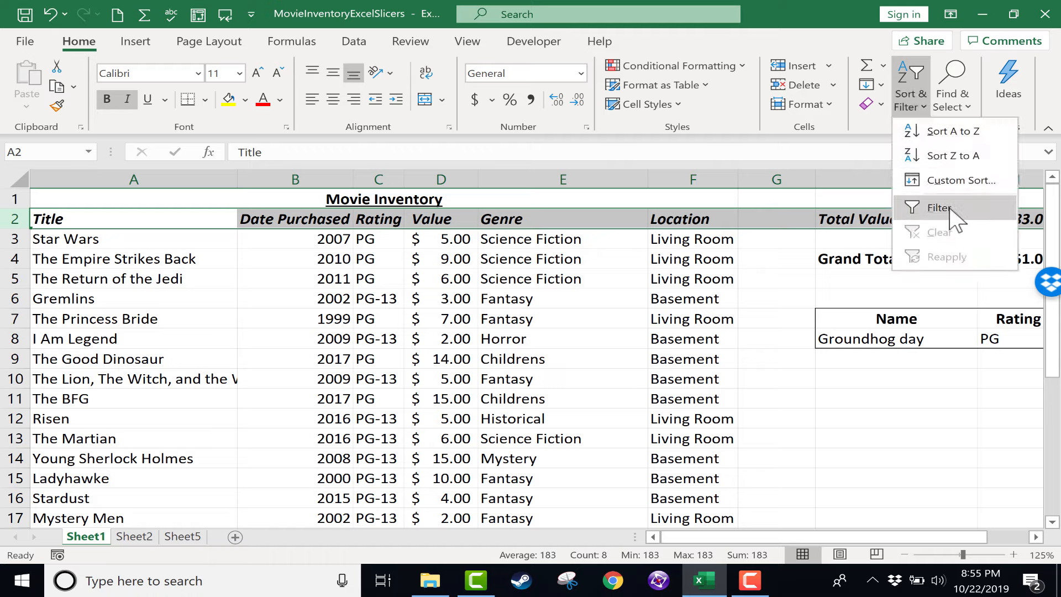
click(940, 207)
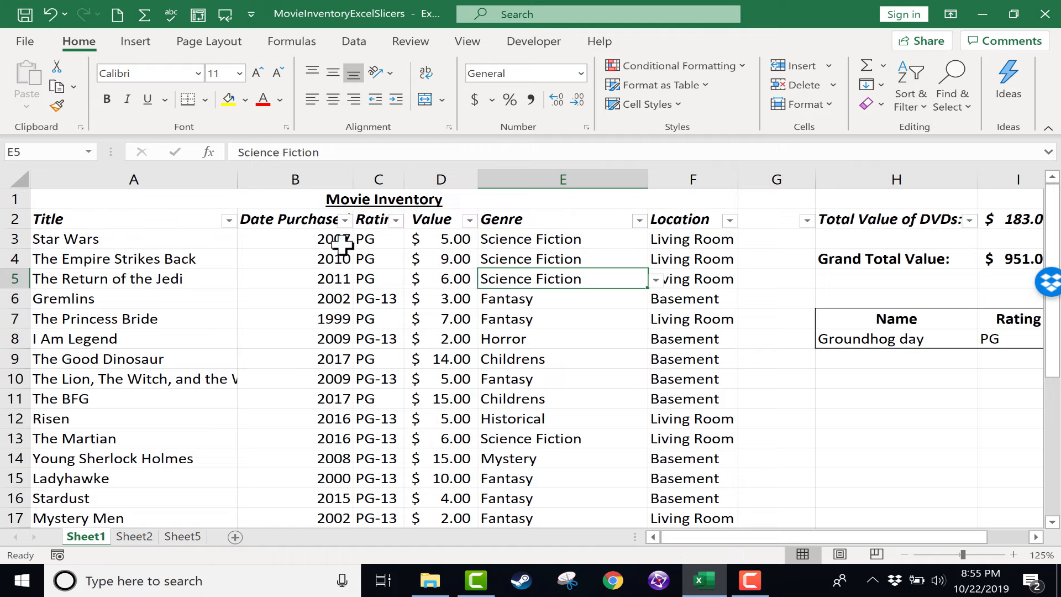
mouse_move(224, 258)
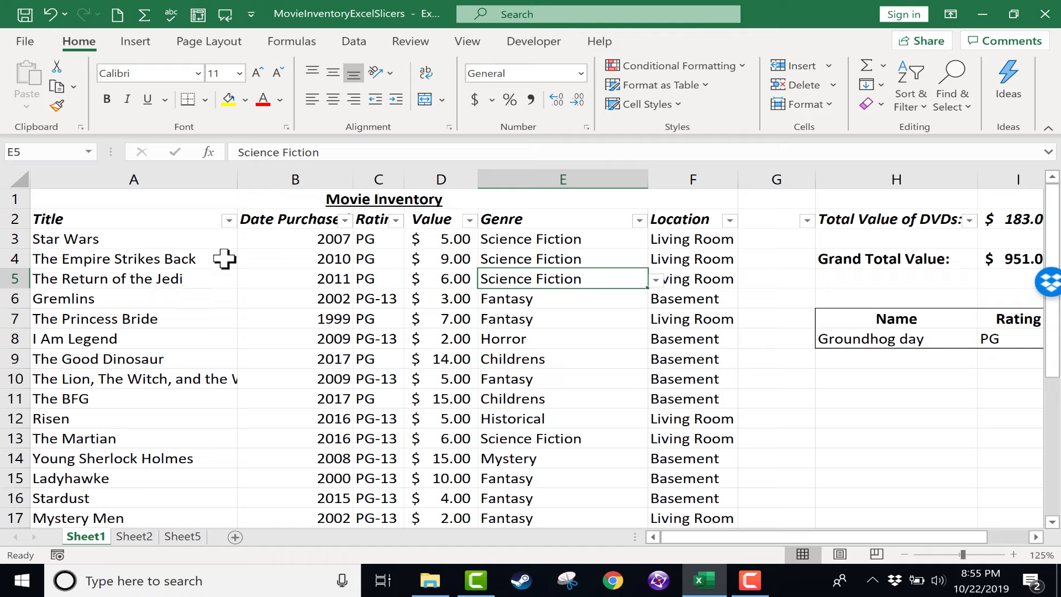
mouse_move(398, 226)
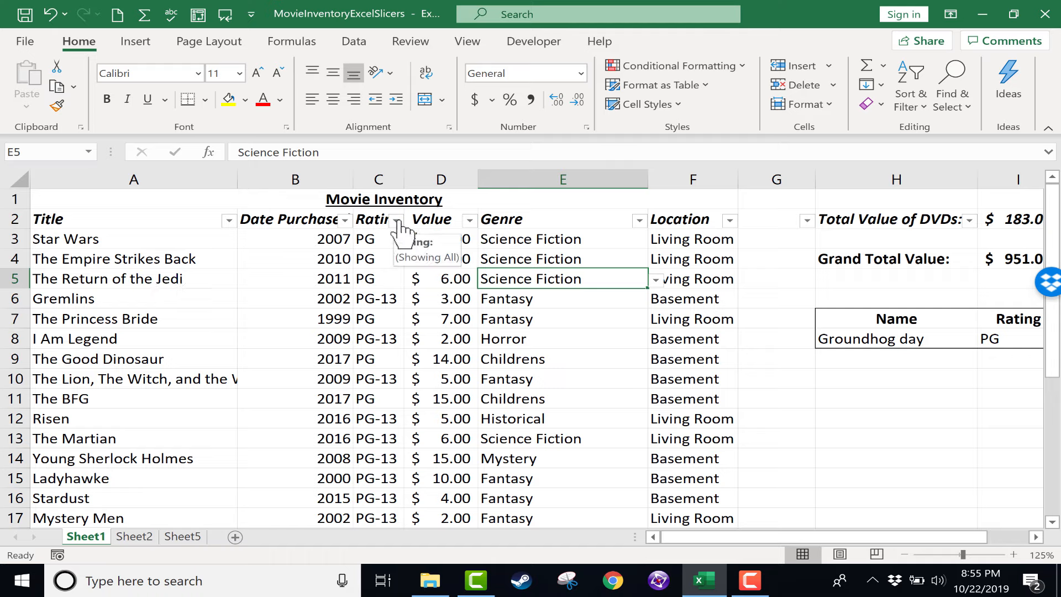
Step: Filter the Rating column to exclude PG-13, then include PG-13 again
click(400, 219)
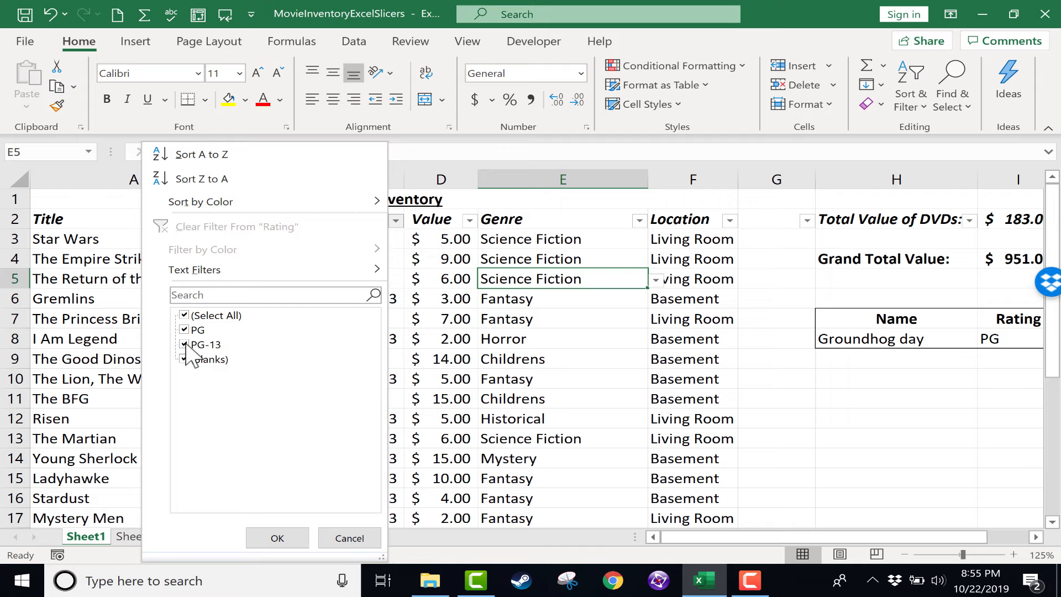
click(184, 344)
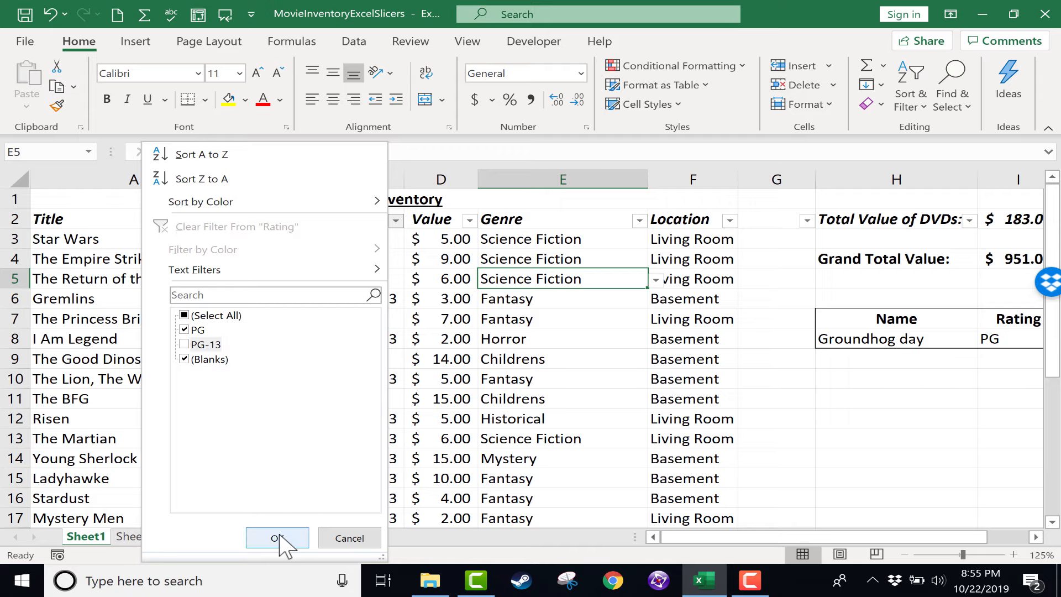
click(278, 538)
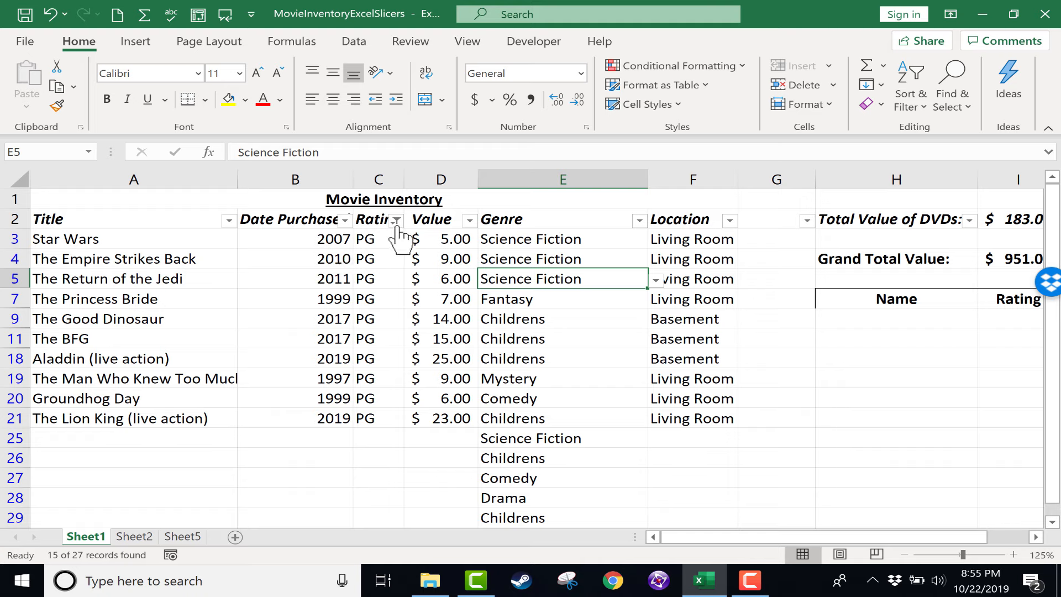
click(395, 220)
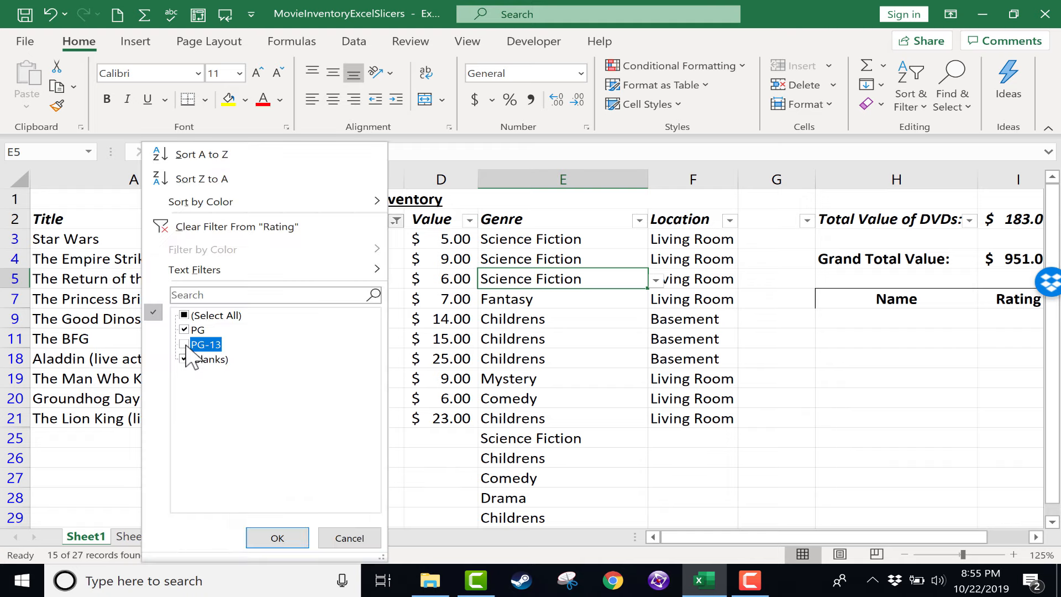
click(277, 537)
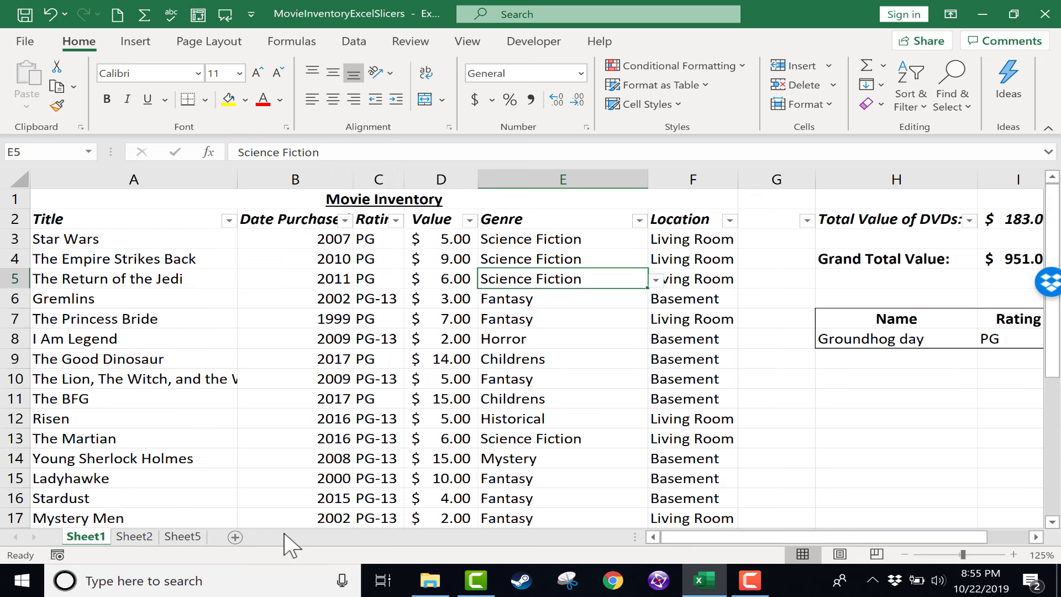
mouse_move(427, 235)
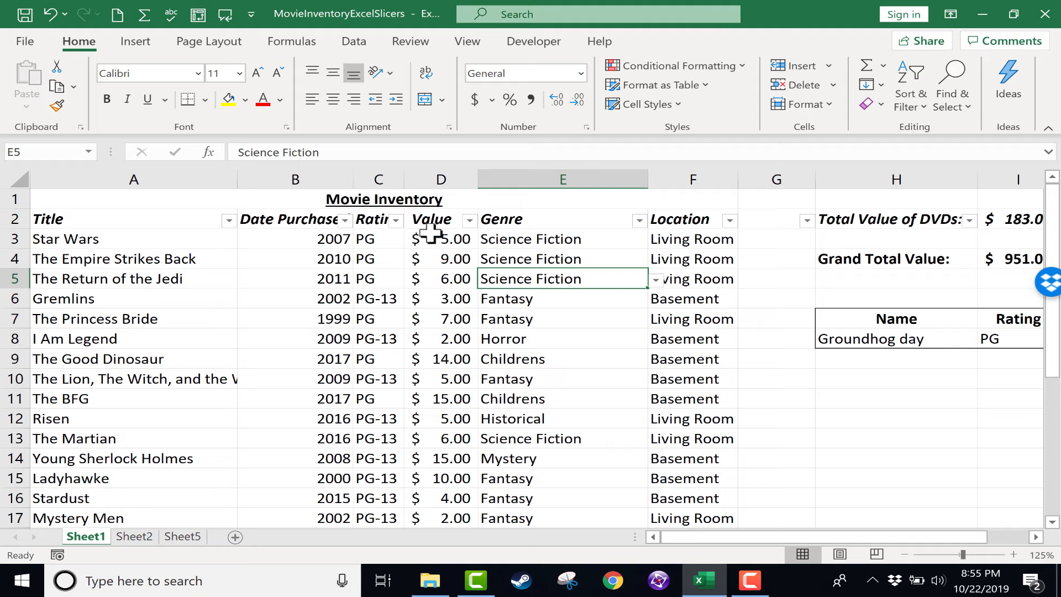
mouse_move(166, 229)
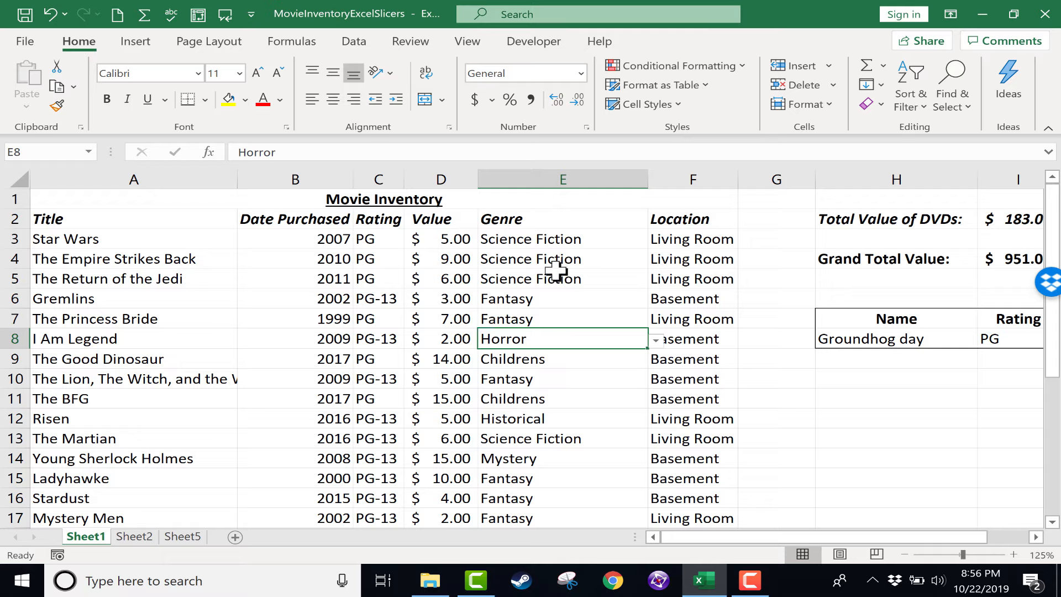
mouse_move(690, 355)
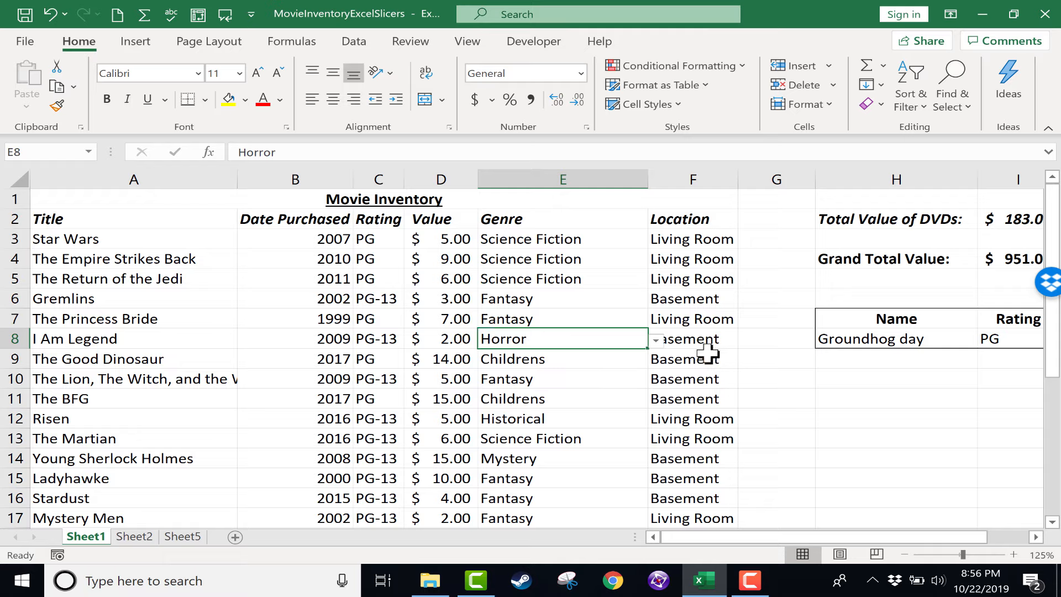
mouse_move(372, 244)
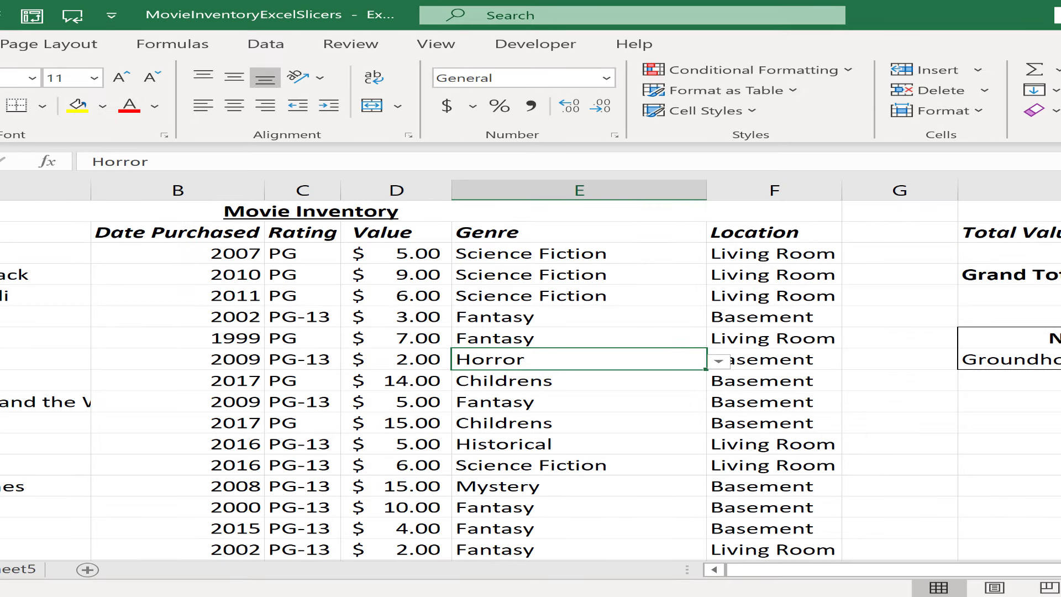
mouse_move(269, 26)
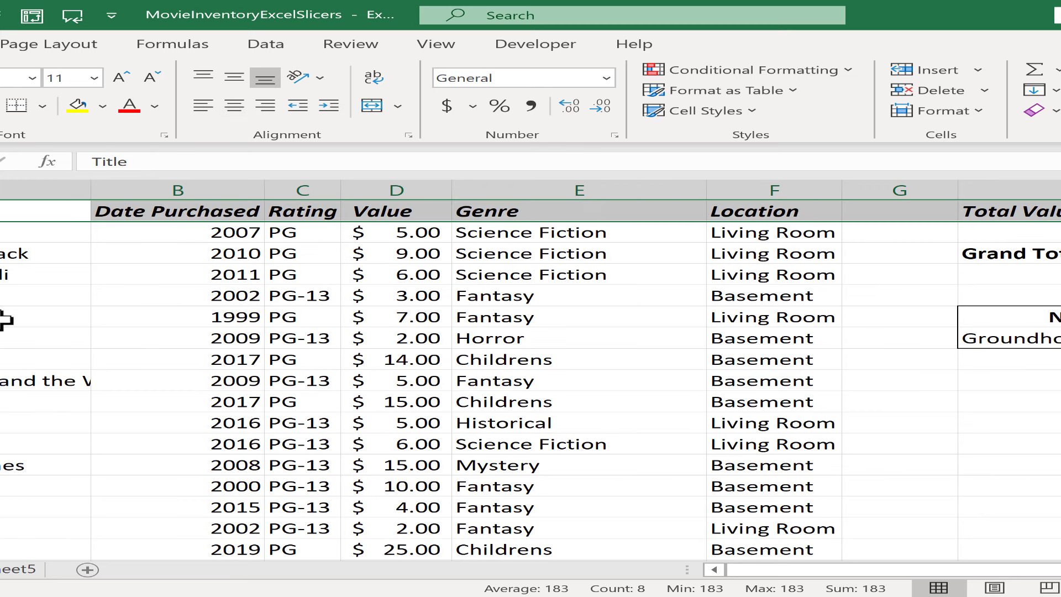
click(302, 254)
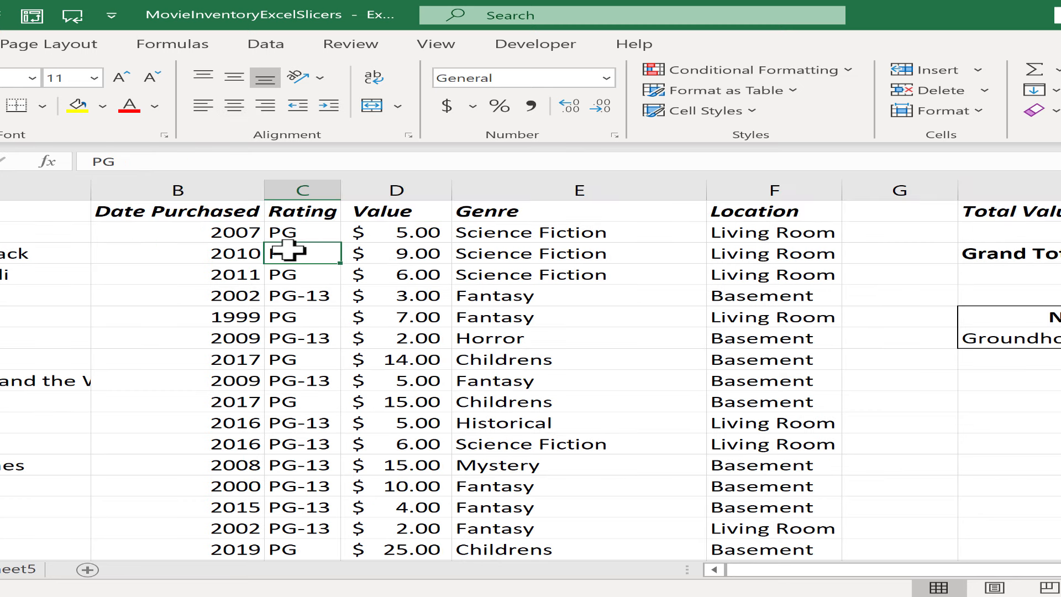
scroll(down, 3)
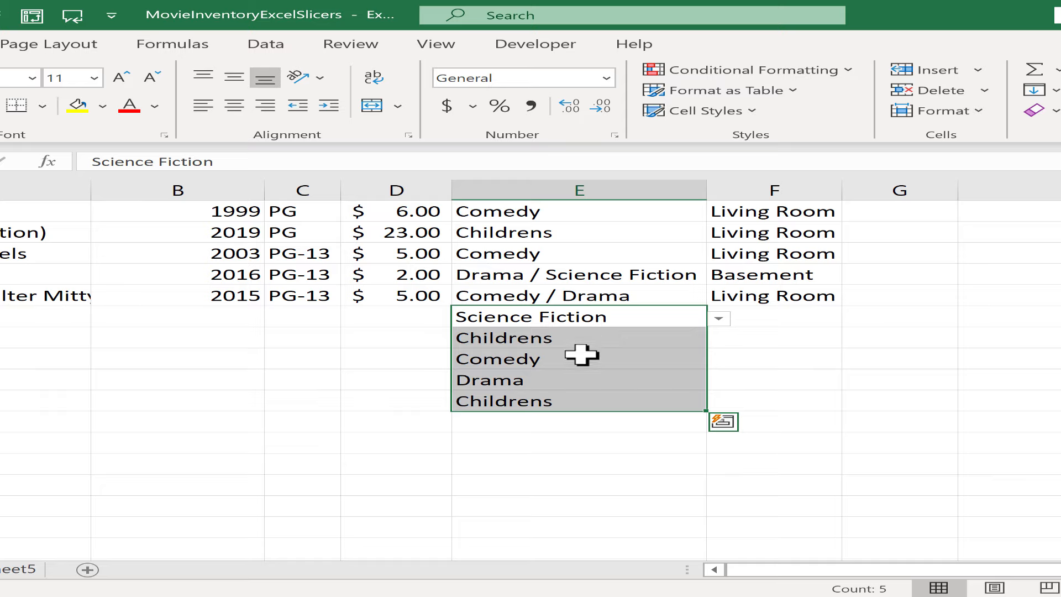
mouse_move(643, 295)
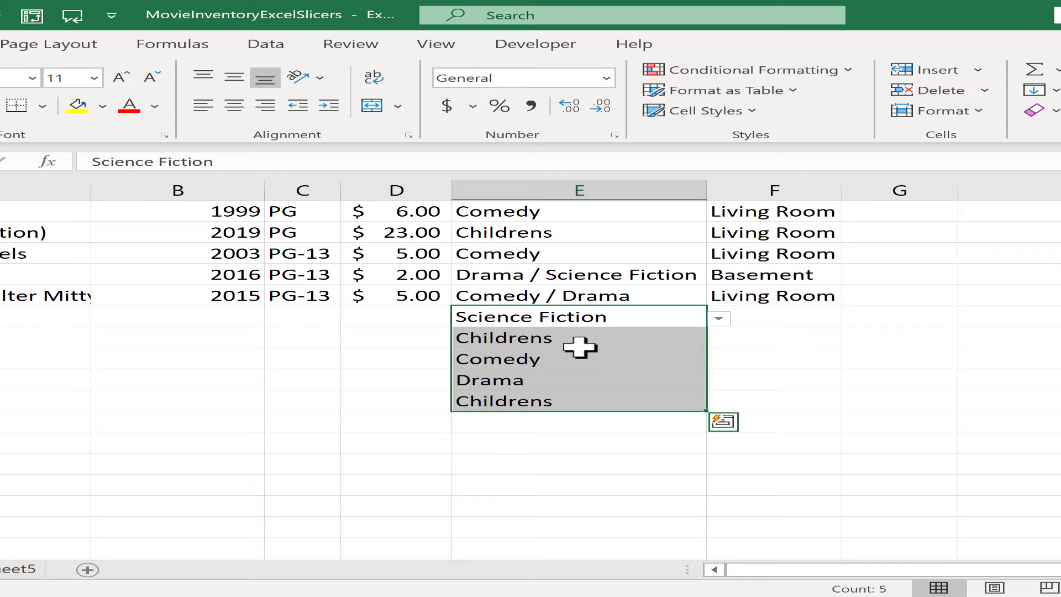
mouse_move(566, 407)
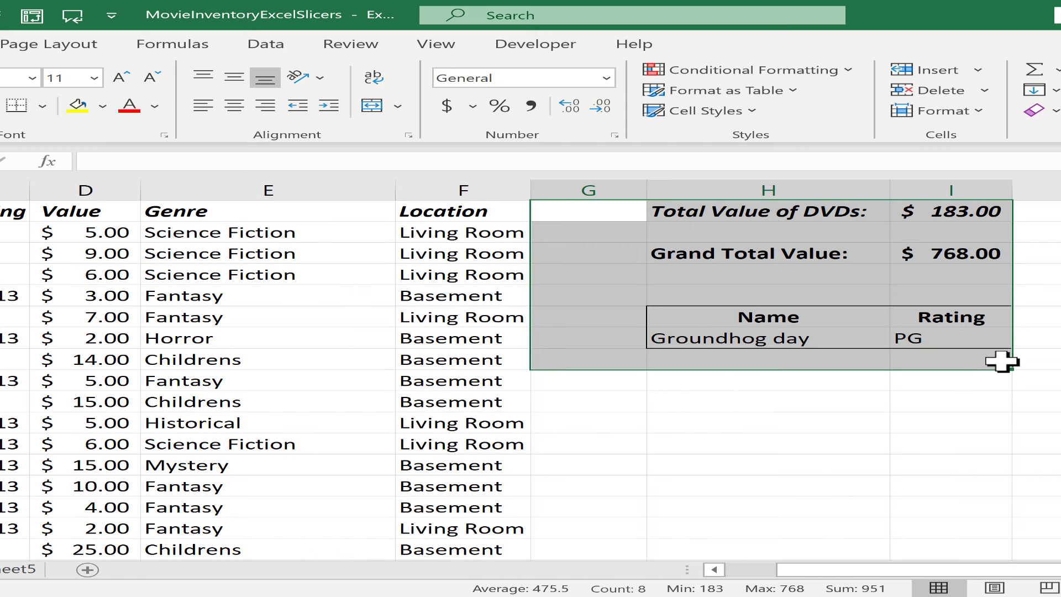
right_click(999, 362)
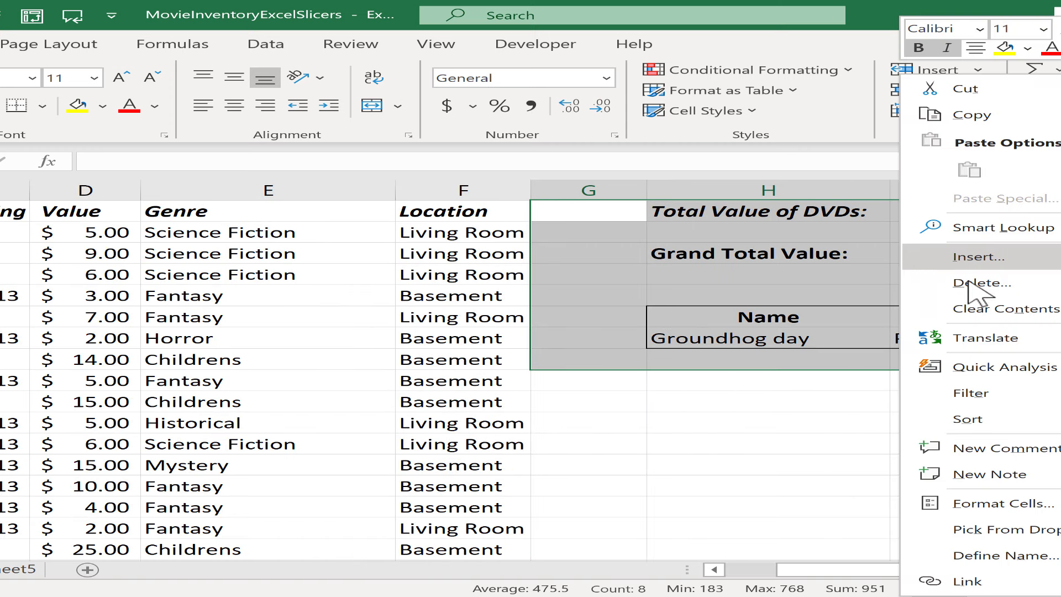
click(979, 282)
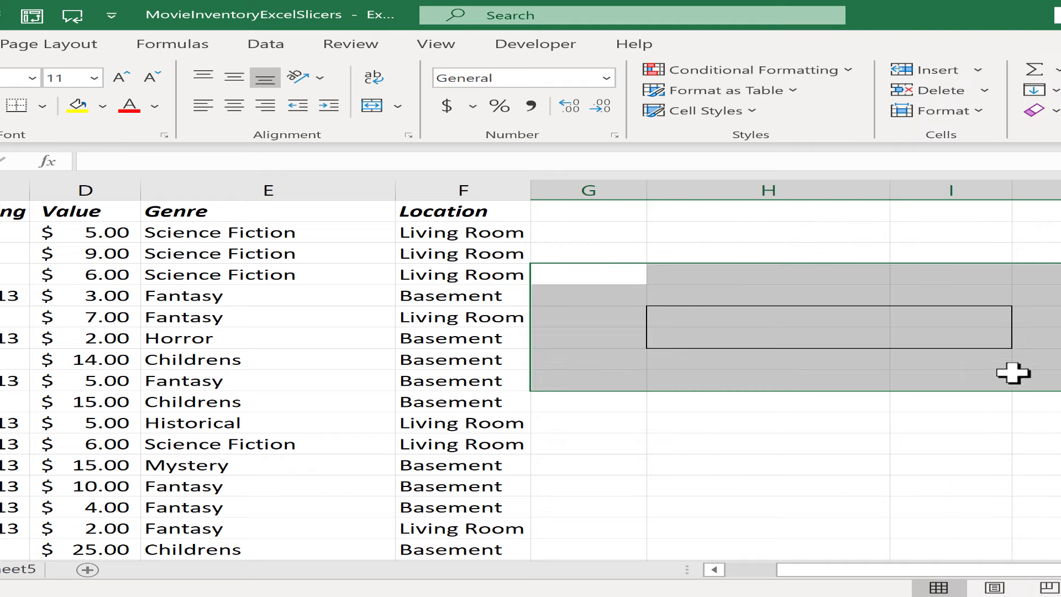
click(38, 105)
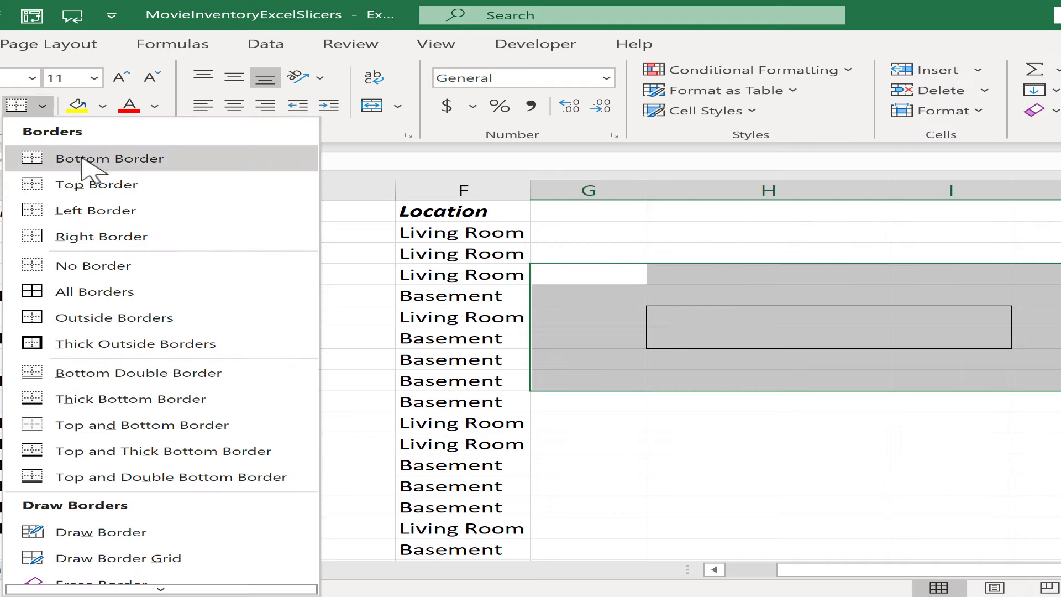
click(109, 159)
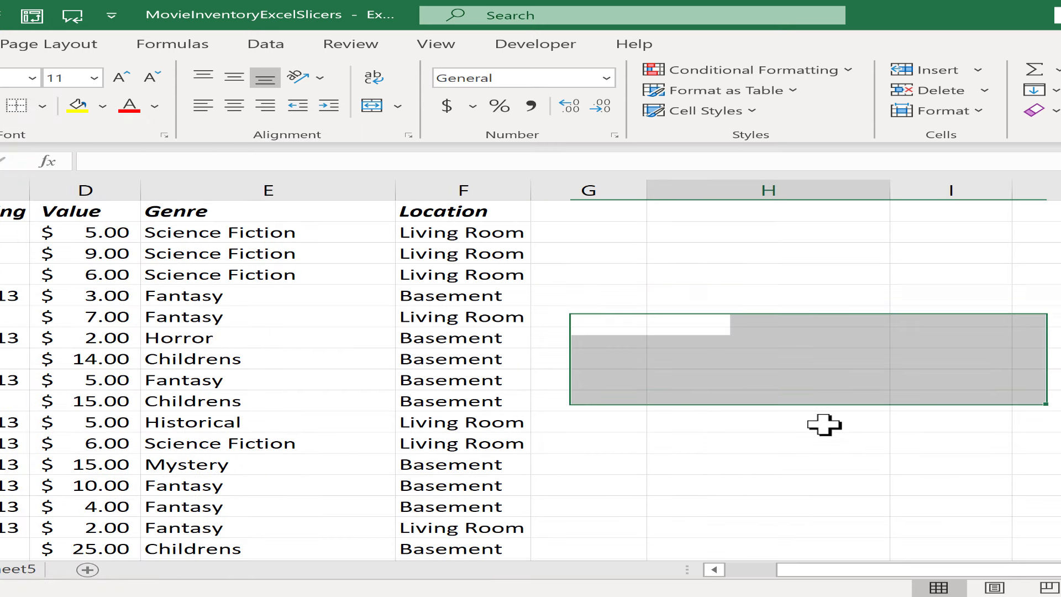
scroll(left, 3)
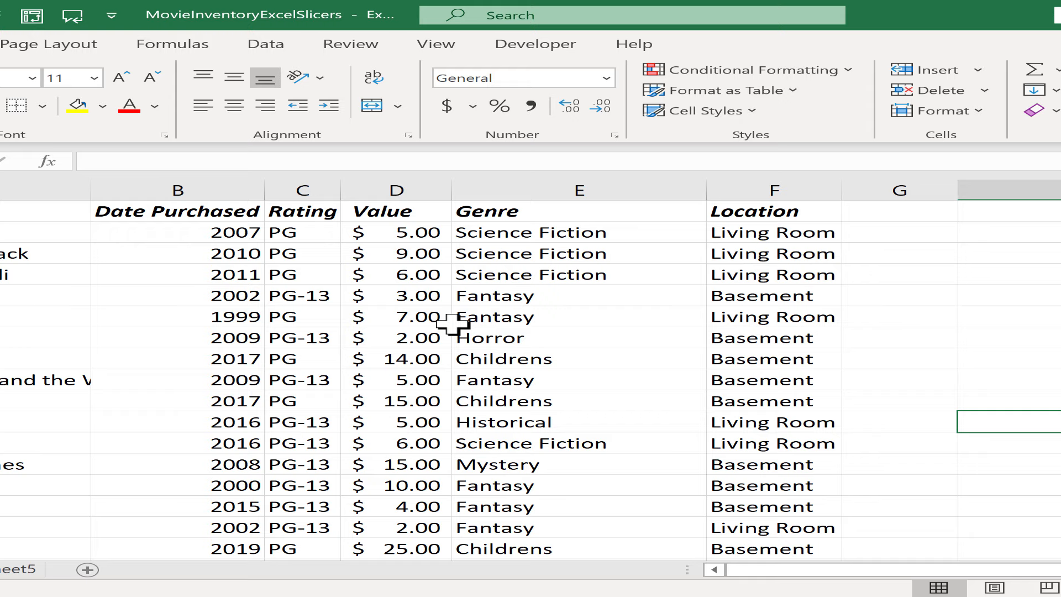
mouse_move(661, 401)
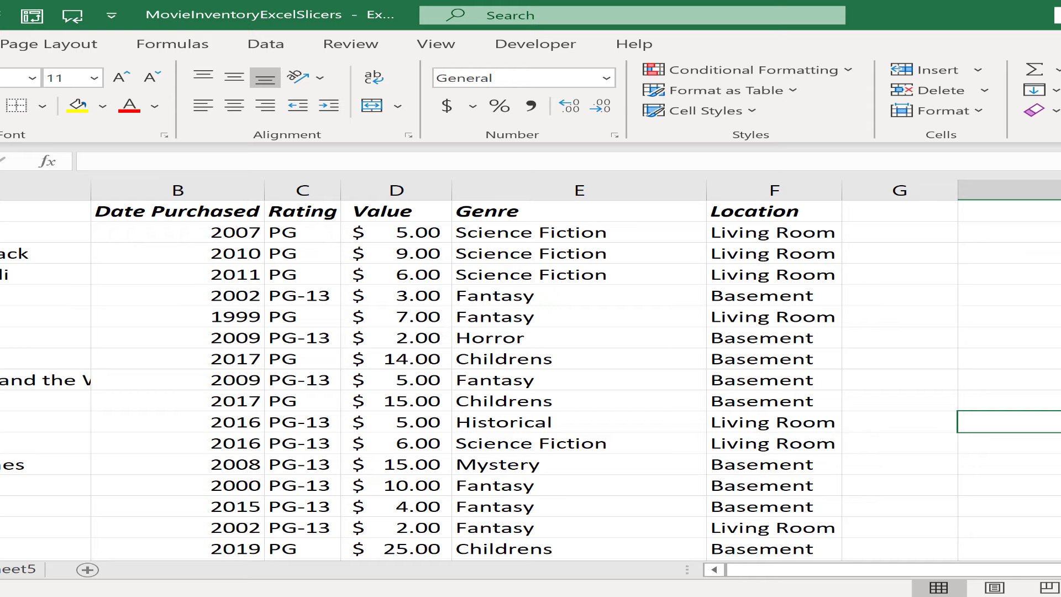
mouse_move(104, 273)
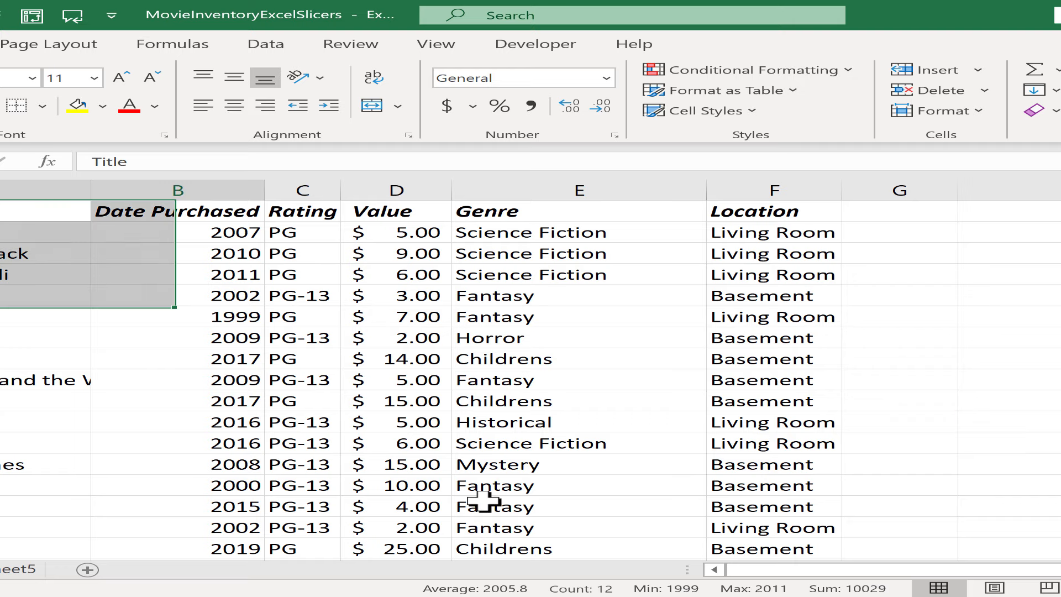
Step: Convert the movie data range $A$1:$F$23 into a table with headers
scroll(down, 3)
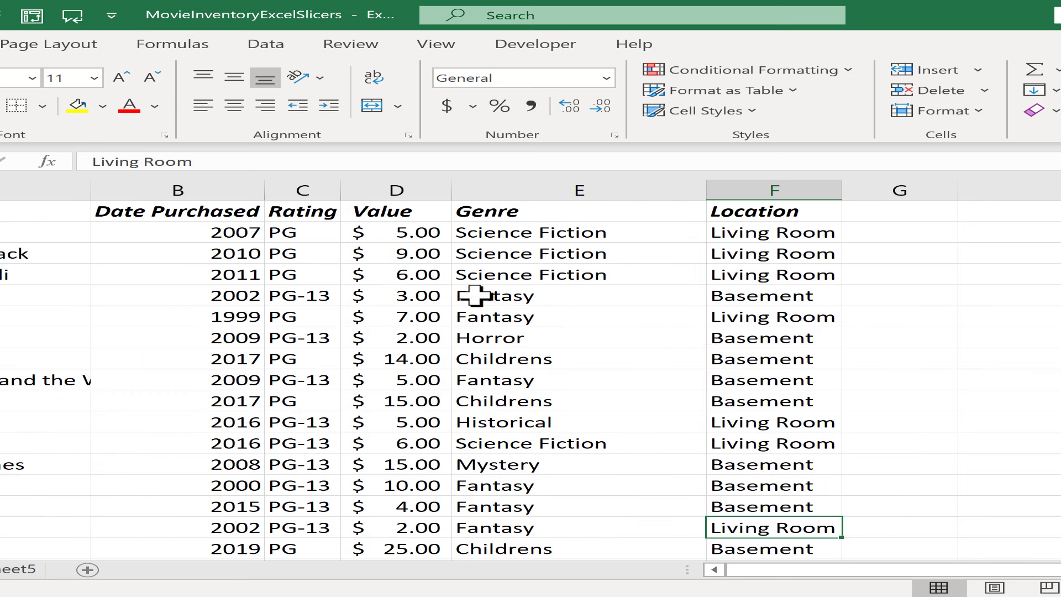
mouse_move(216, 259)
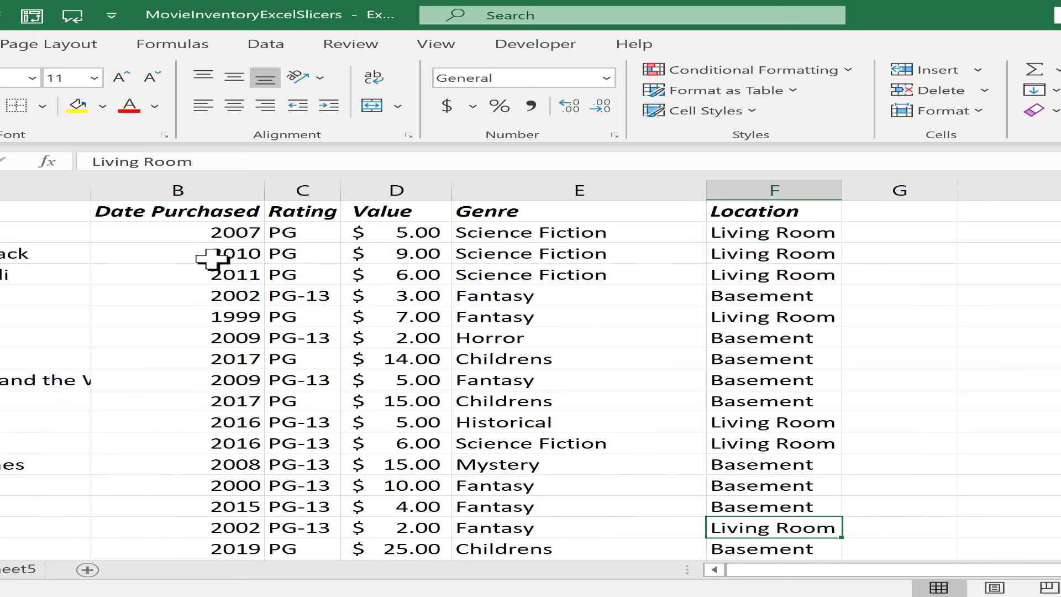
click(395, 338)
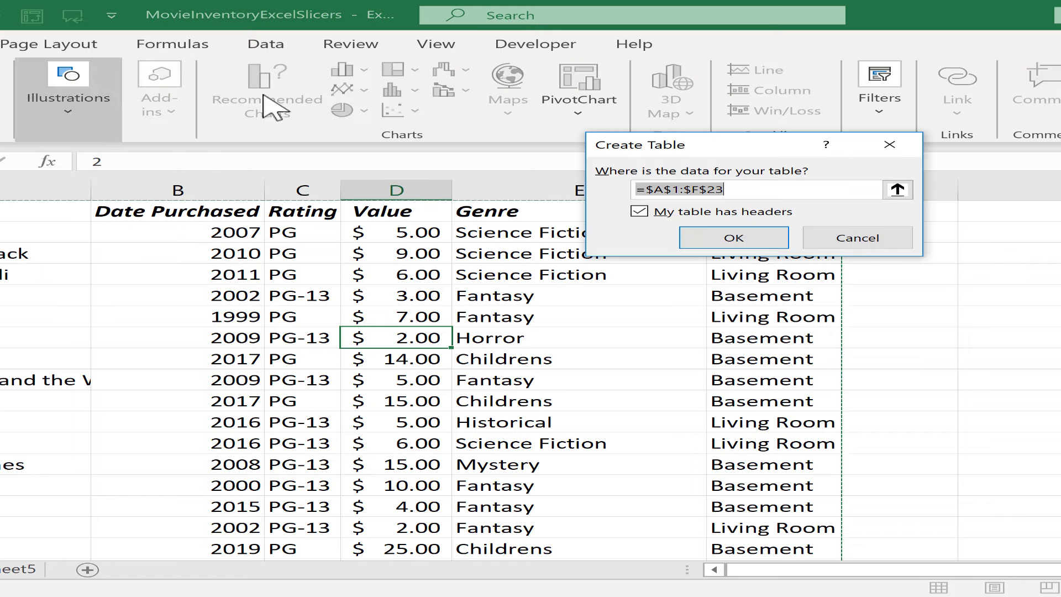
mouse_move(417, 274)
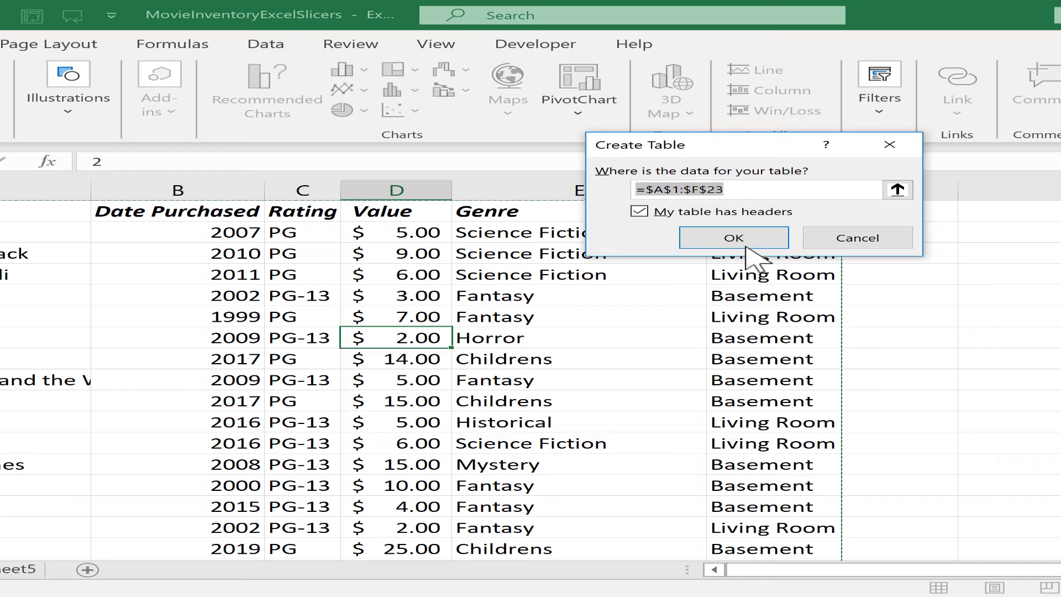
click(733, 238)
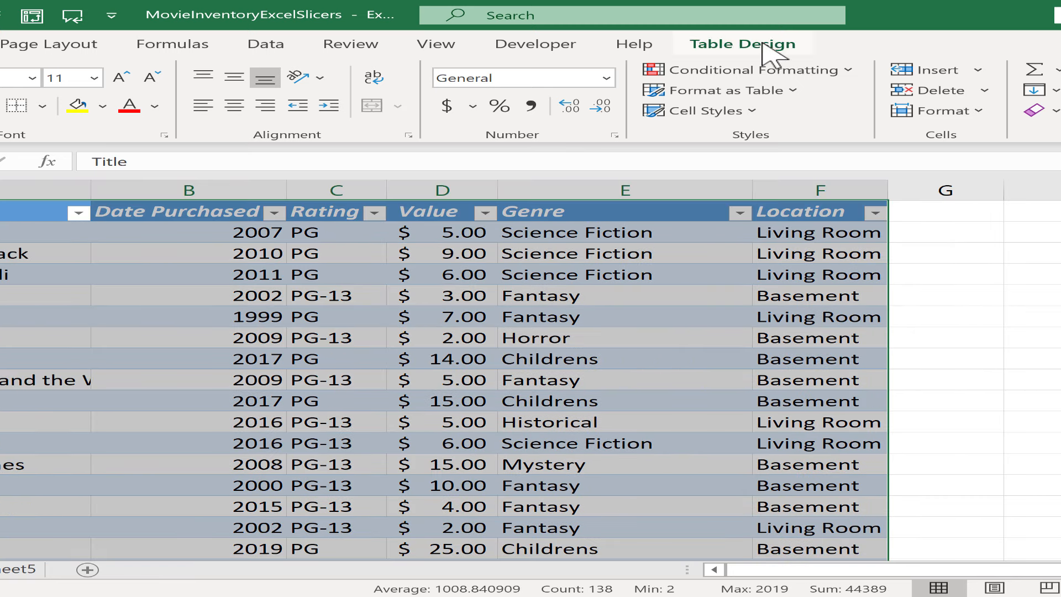
click(742, 43)
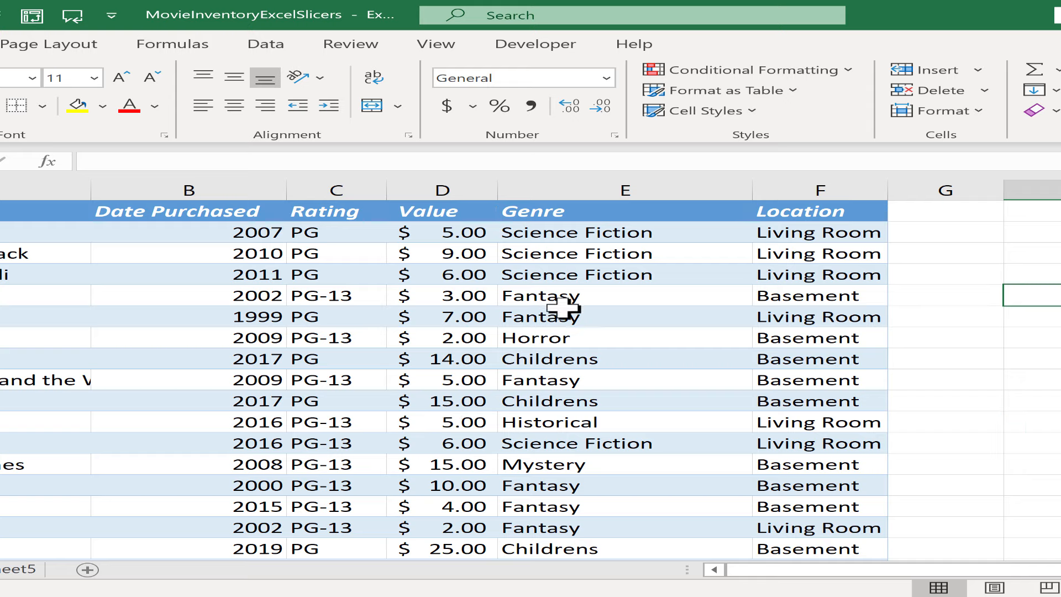
mouse_move(444, 284)
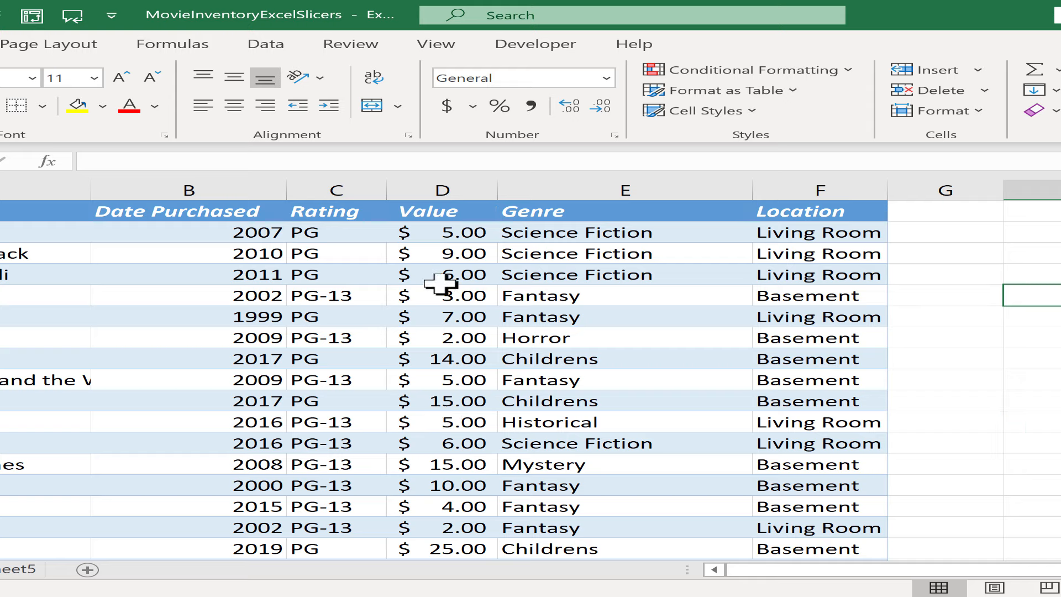
mouse_move(441, 296)
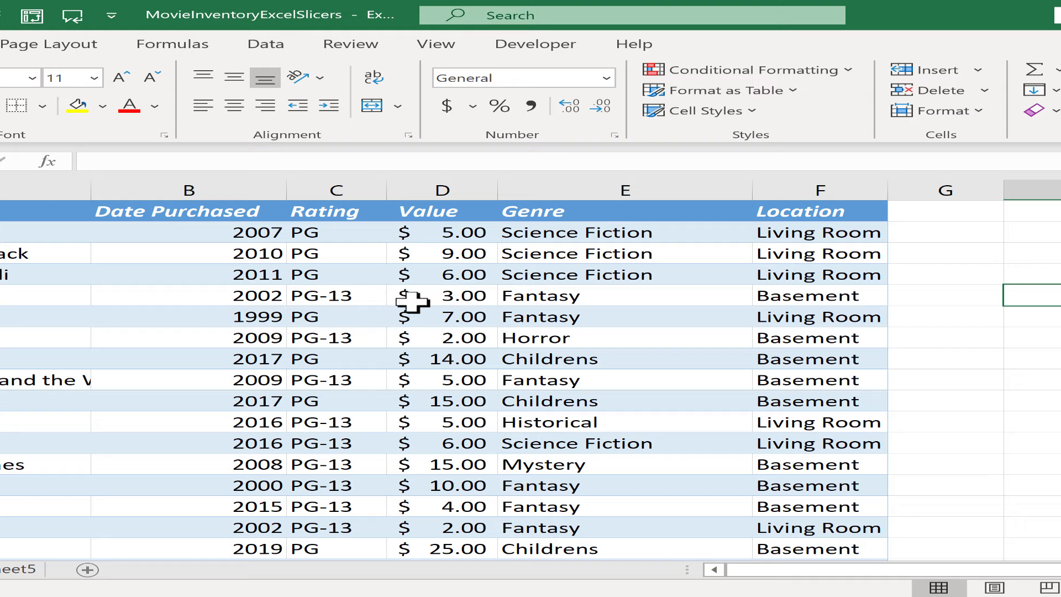
Step: Insert Genre, Location and Rating slicers for the movie table
click(187, 317)
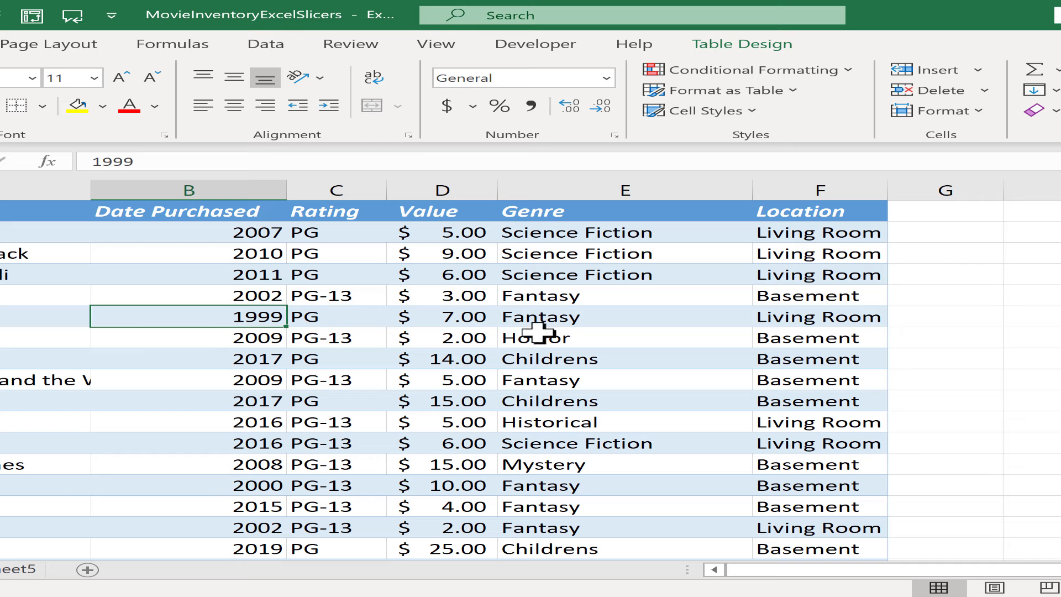
mouse_move(779, 33)
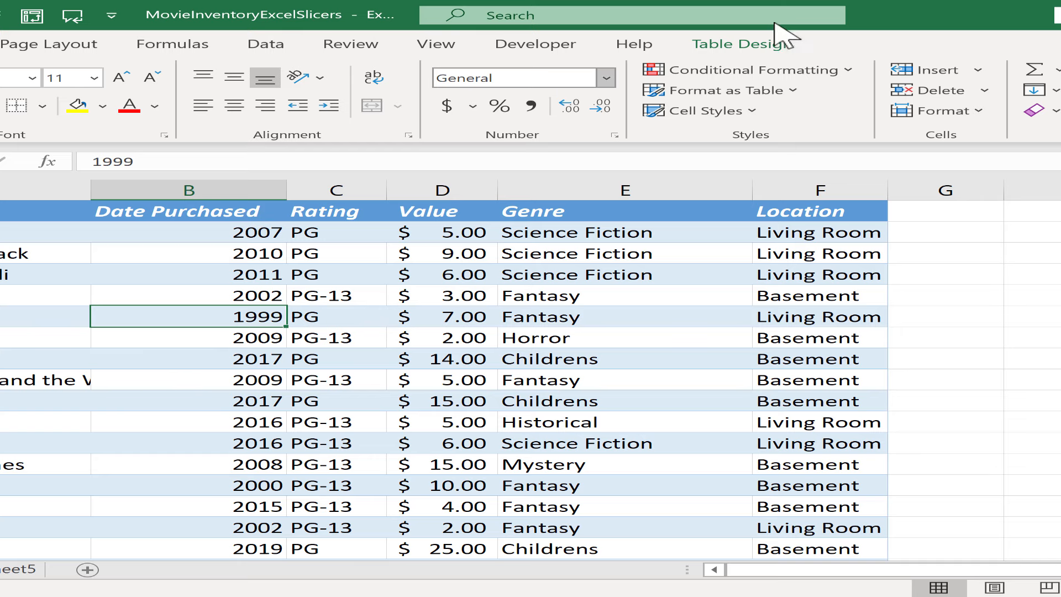
click(737, 44)
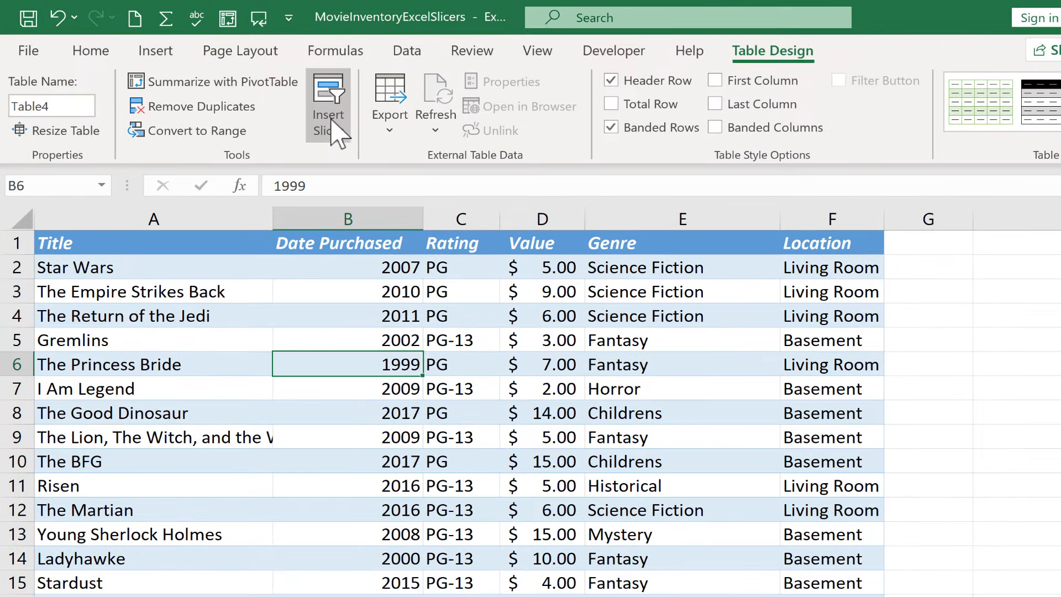
click(328, 97)
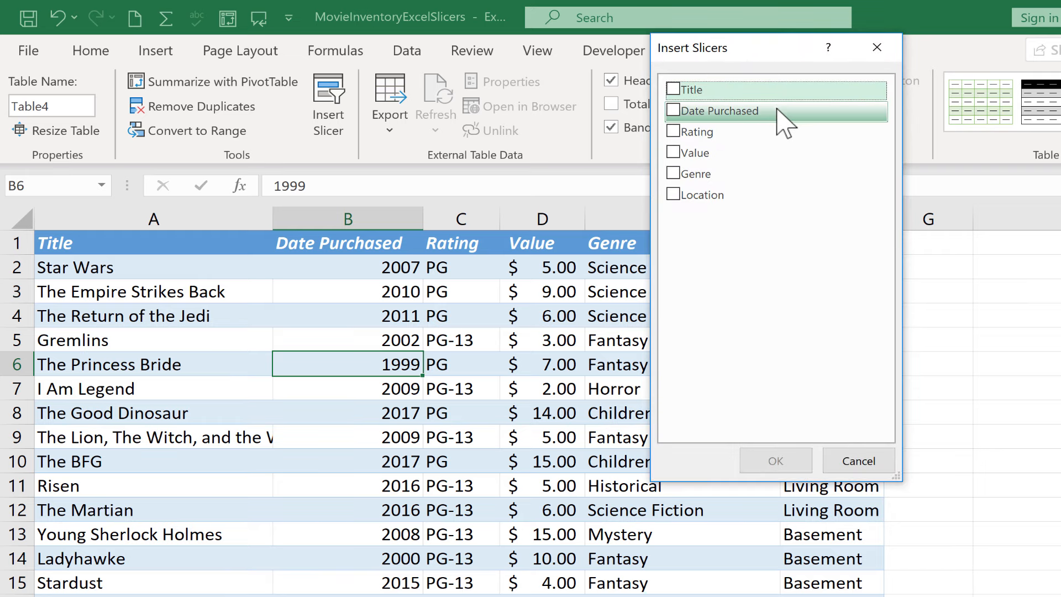
mouse_move(768, 174)
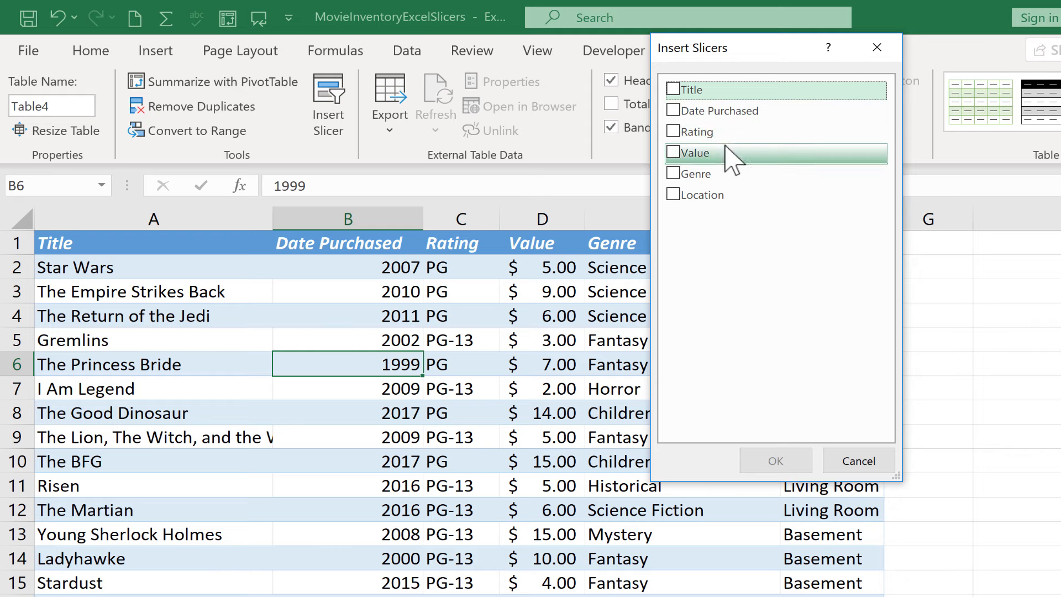
mouse_move(757, 180)
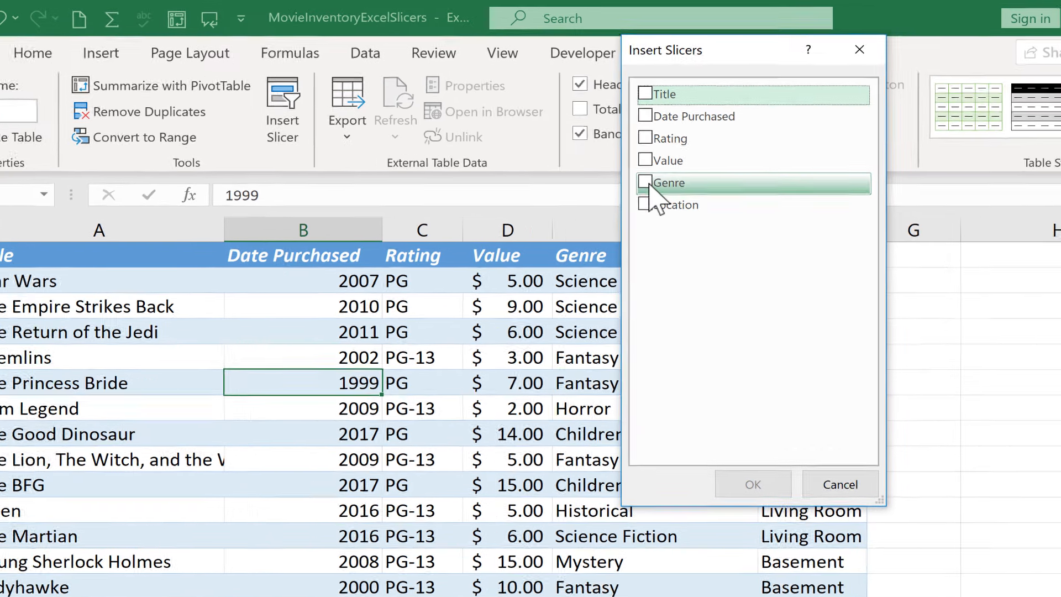
click(644, 183)
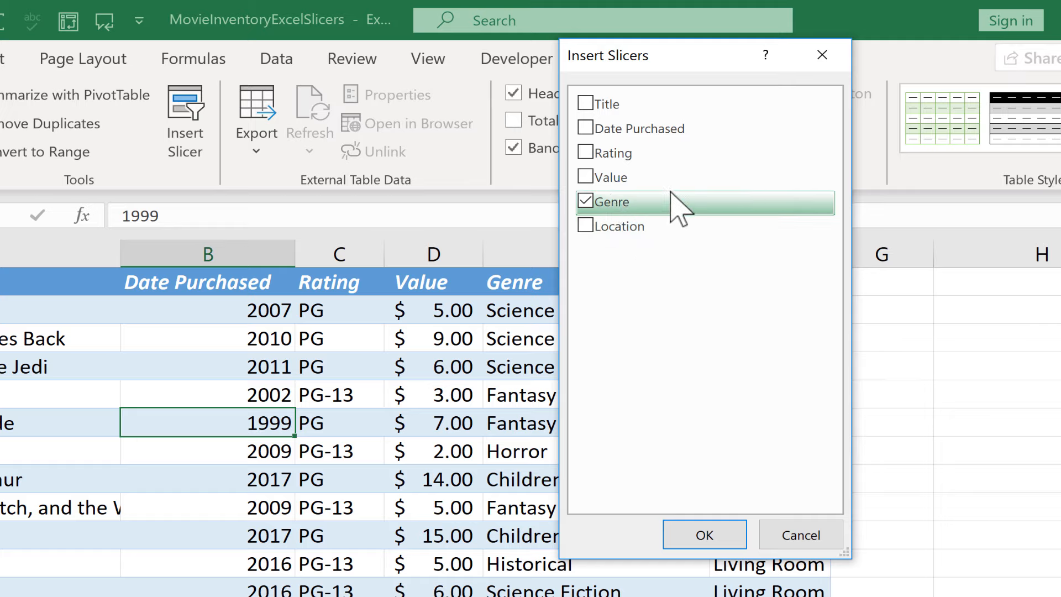
click(585, 226)
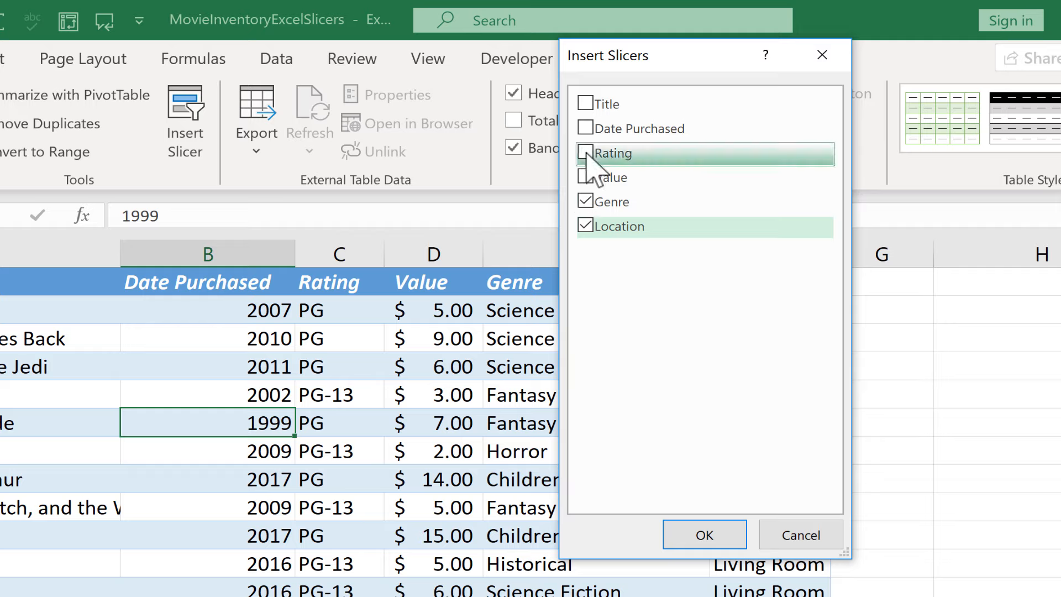
click(584, 153)
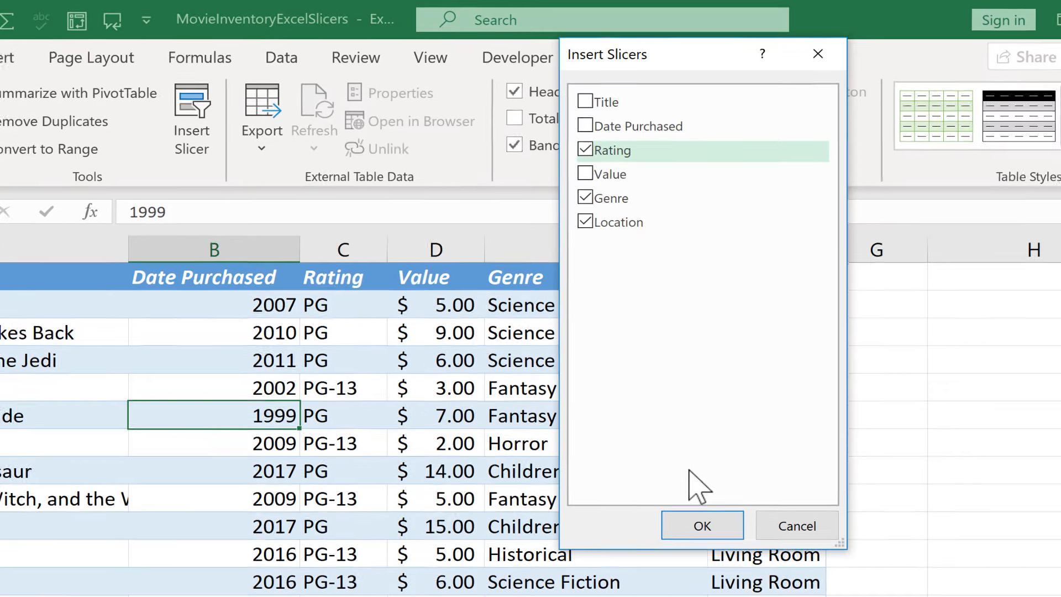
click(702, 525)
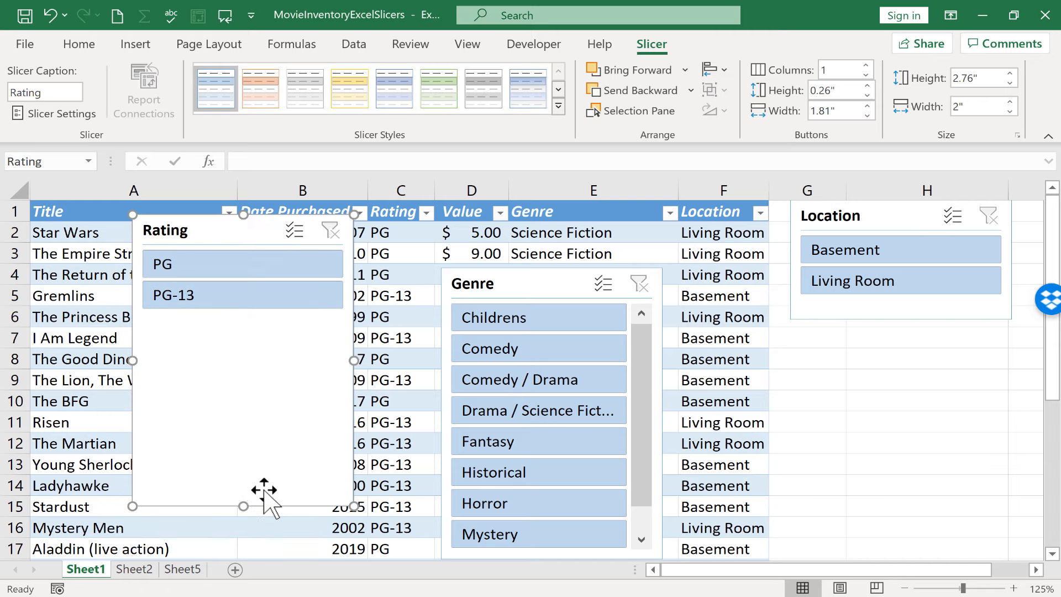
Step: Drag the Rating slicer upward, off the table data
drag(243, 506, 243, 325)
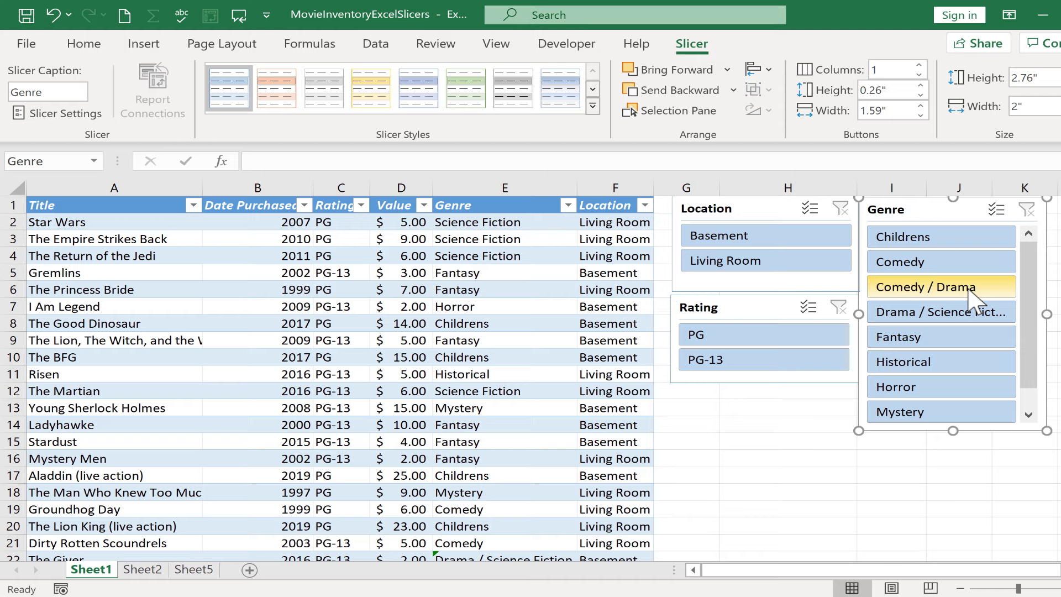
mouse_move(930, 273)
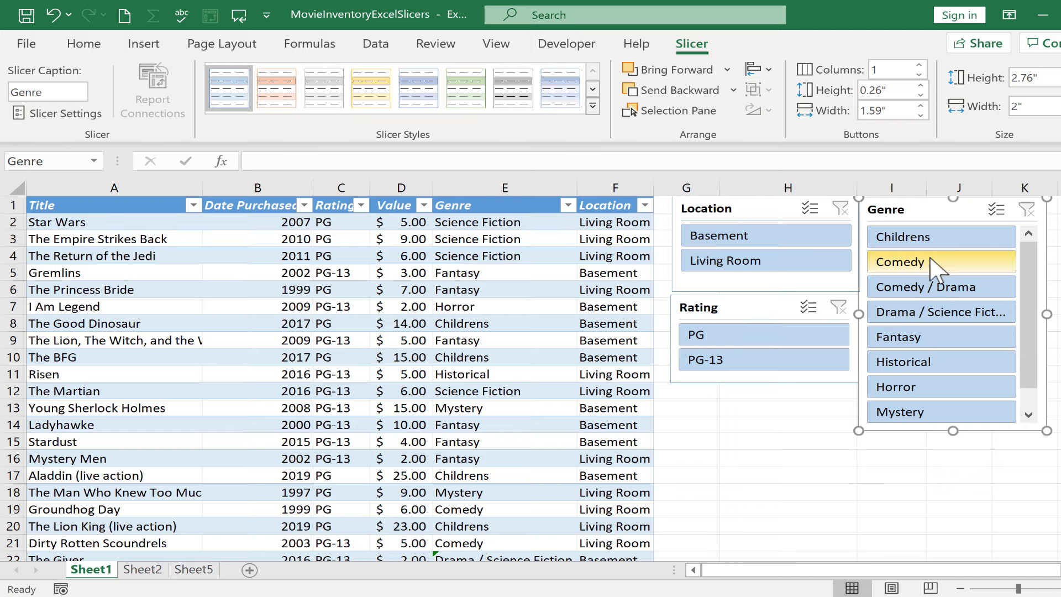
Step: Pick Comedy in the Genre slicer to filter the movie table
click(904, 263)
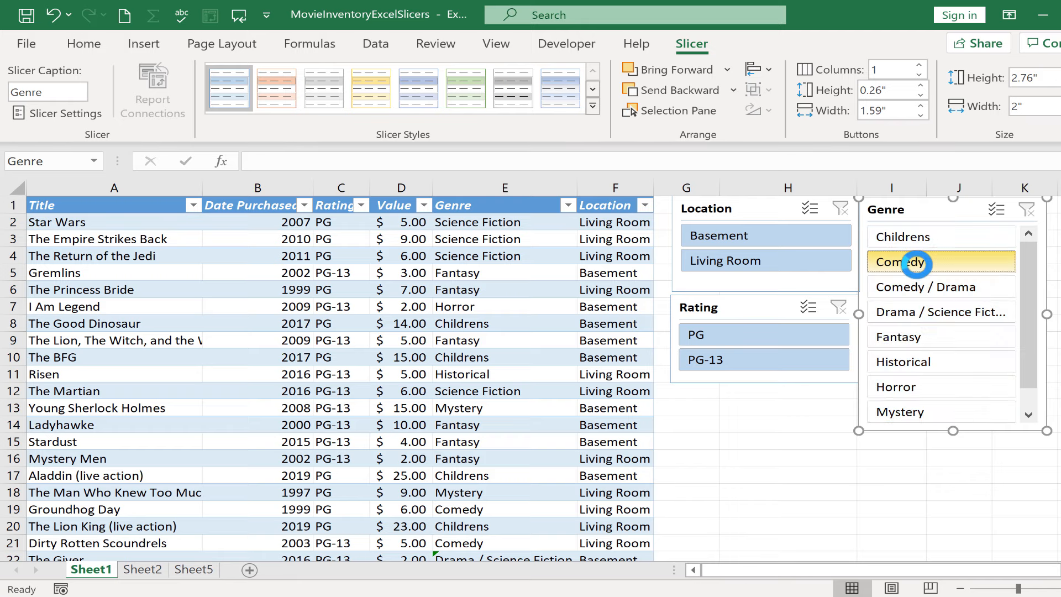
click(909, 263)
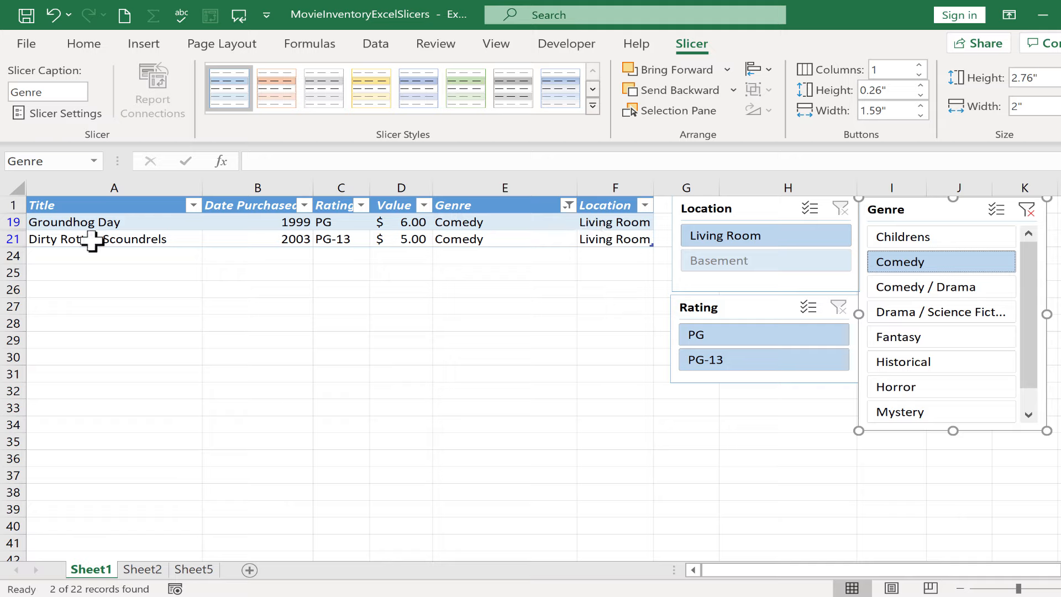
mouse_move(159, 231)
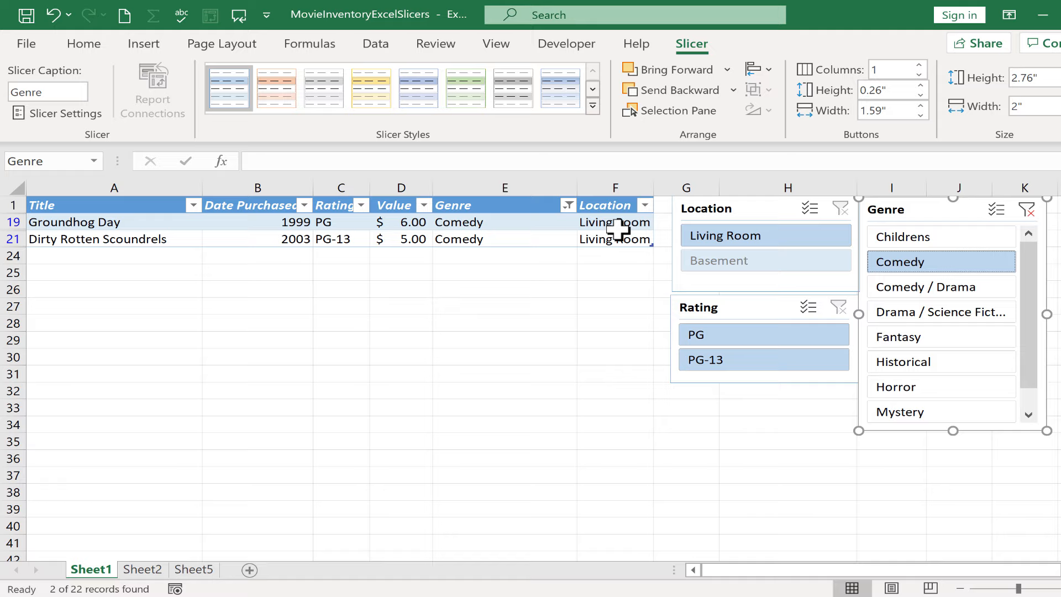
mouse_move(735, 282)
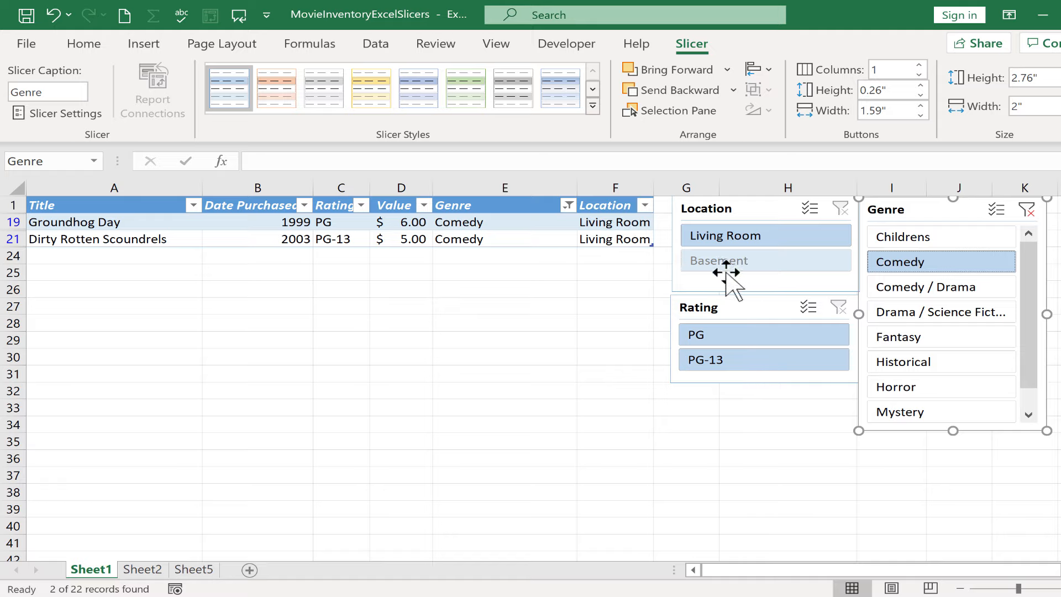
mouse_move(615, 286)
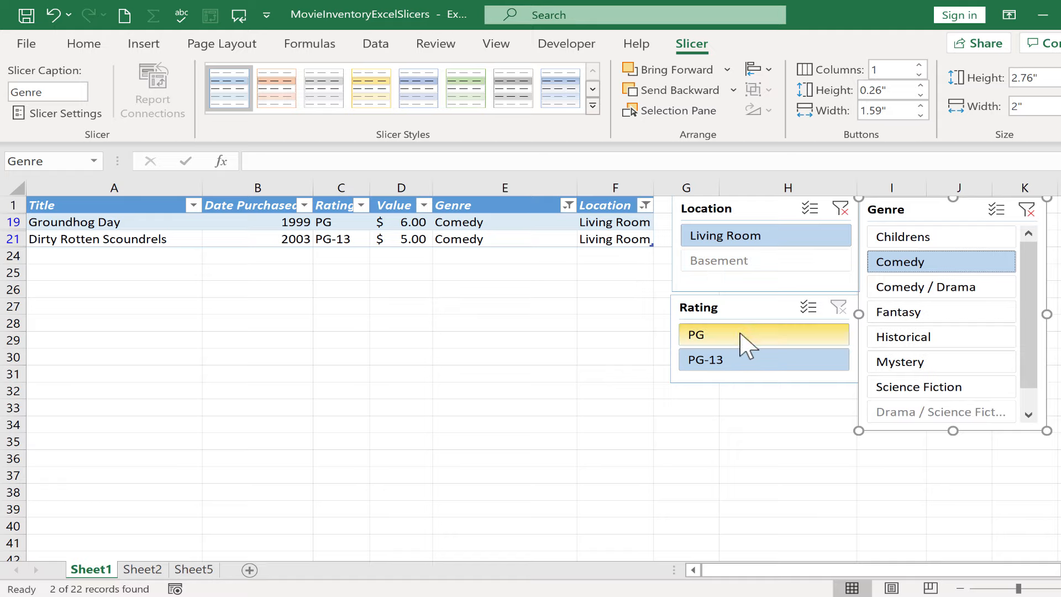
mouse_move(751, 368)
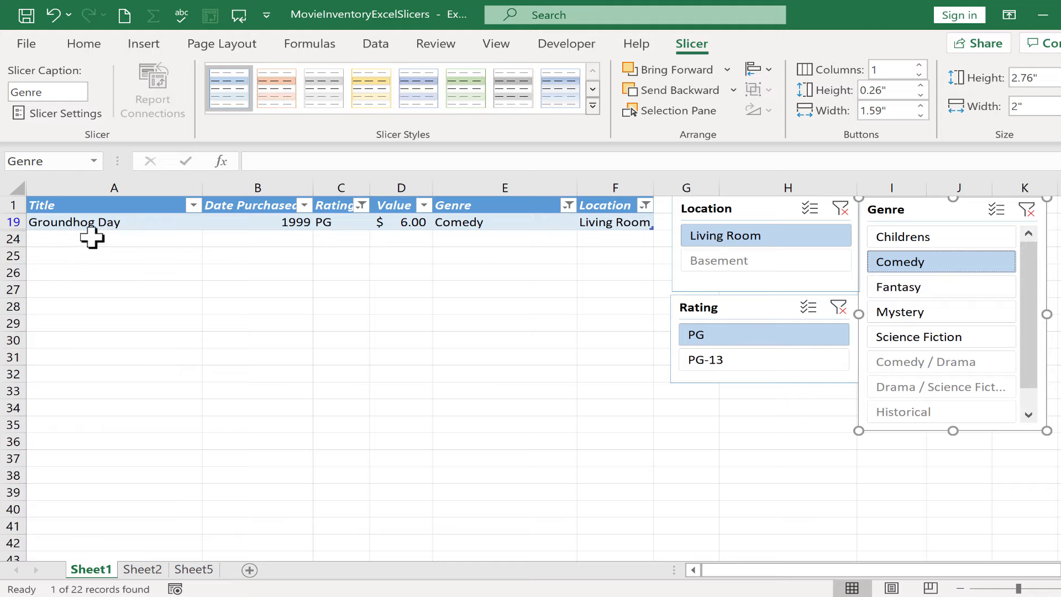
mouse_move(647, 409)
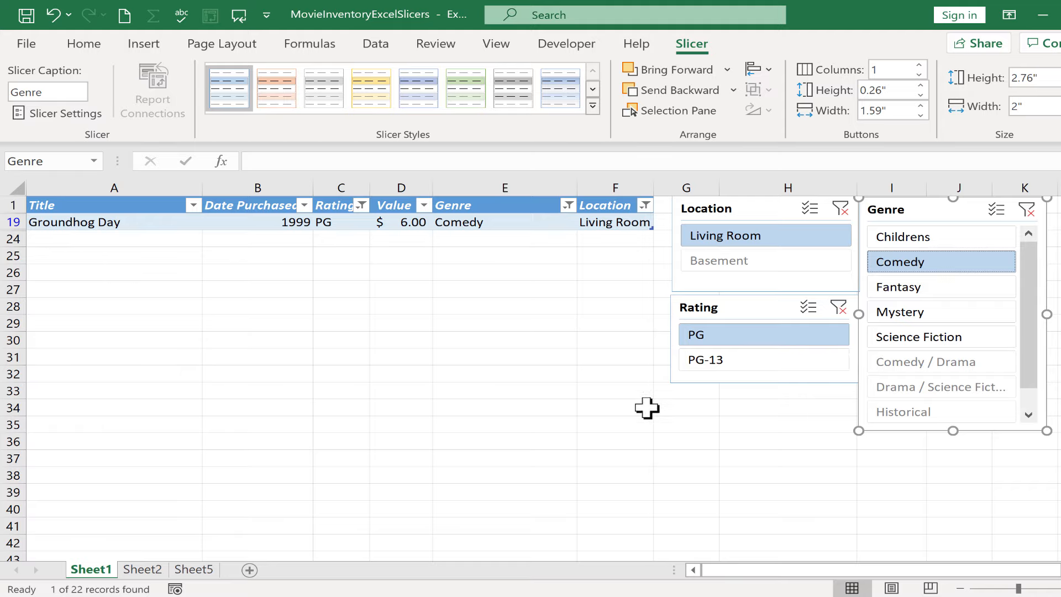
mouse_move(575, 419)
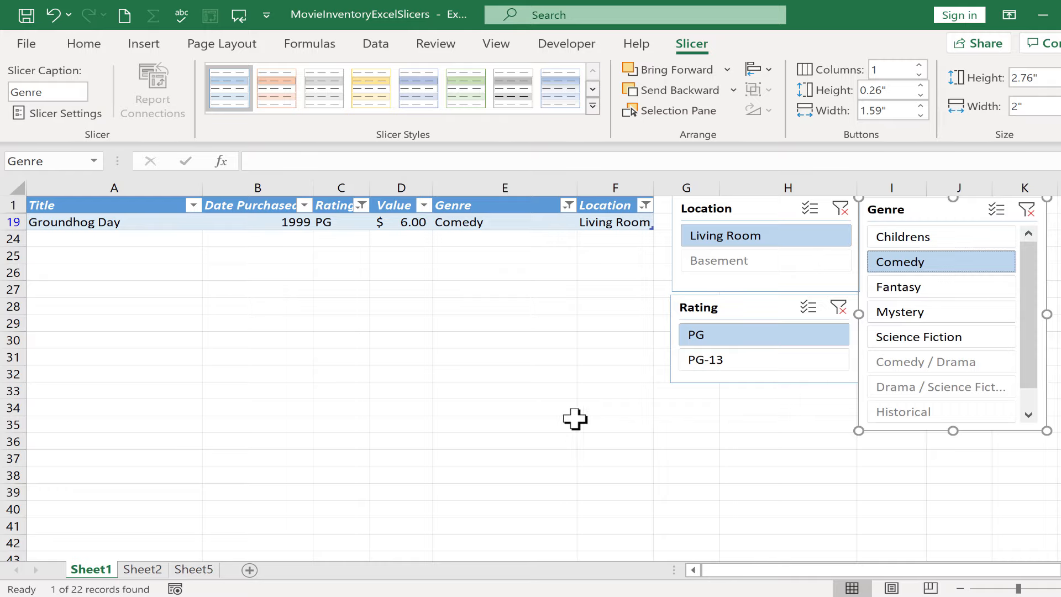
mouse_move(733, 360)
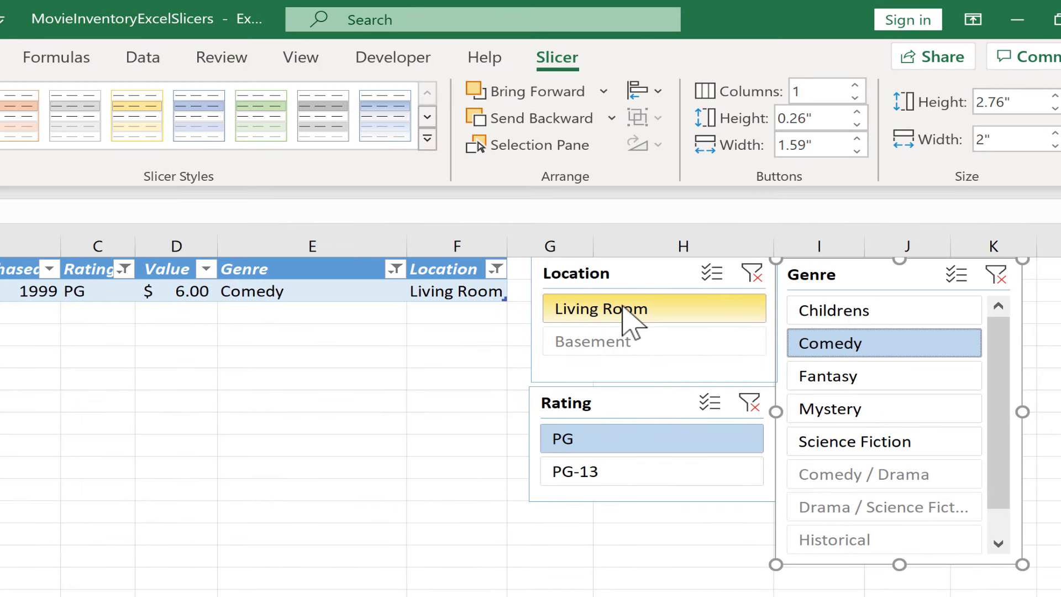
mouse_move(666, 446)
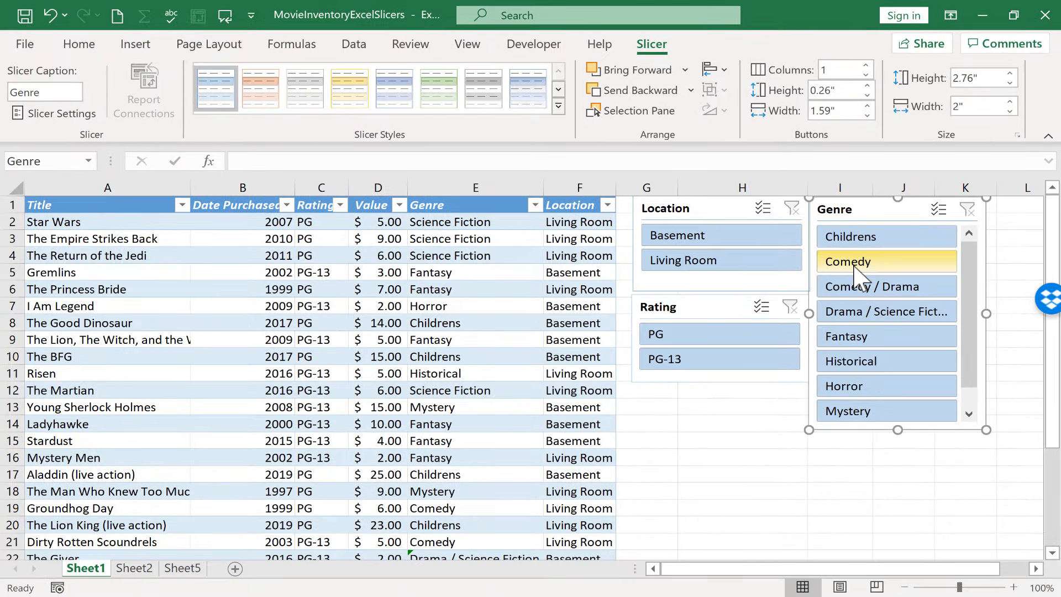
mouse_move(863, 286)
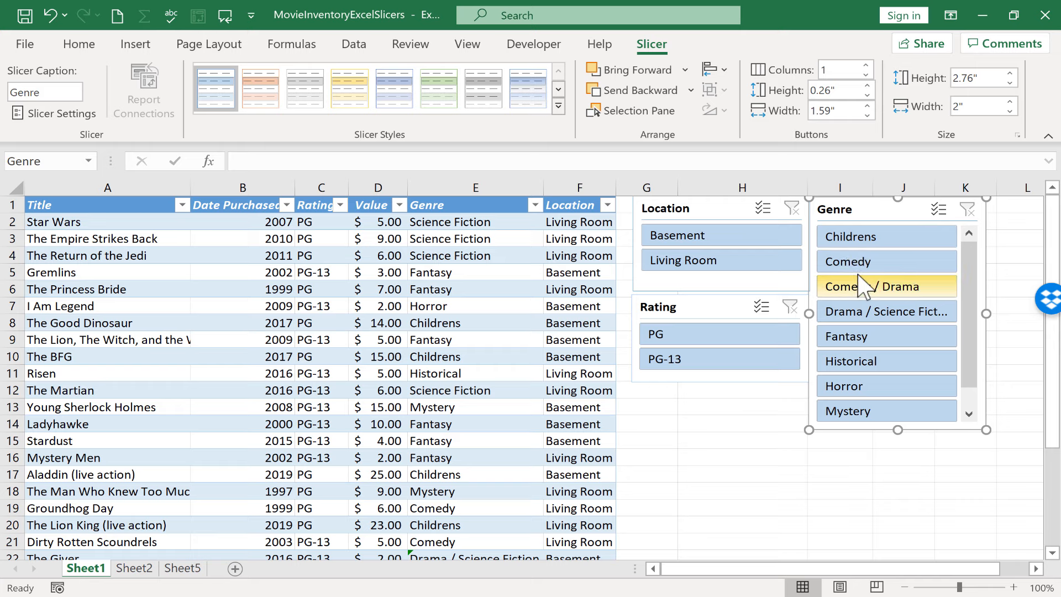
mouse_move(866, 270)
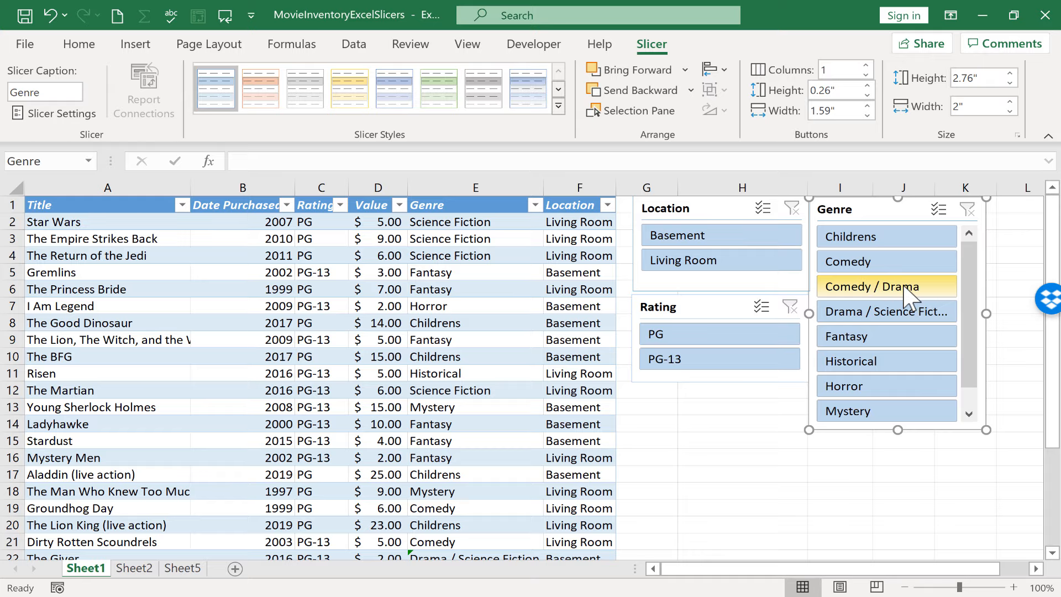
mouse_move(897, 305)
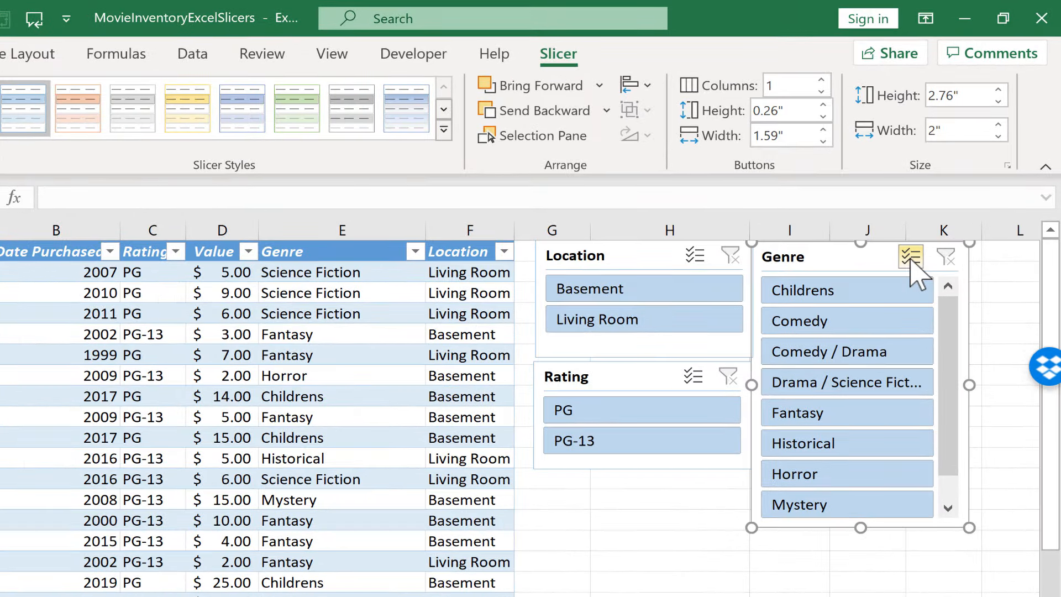
mouse_move(910, 257)
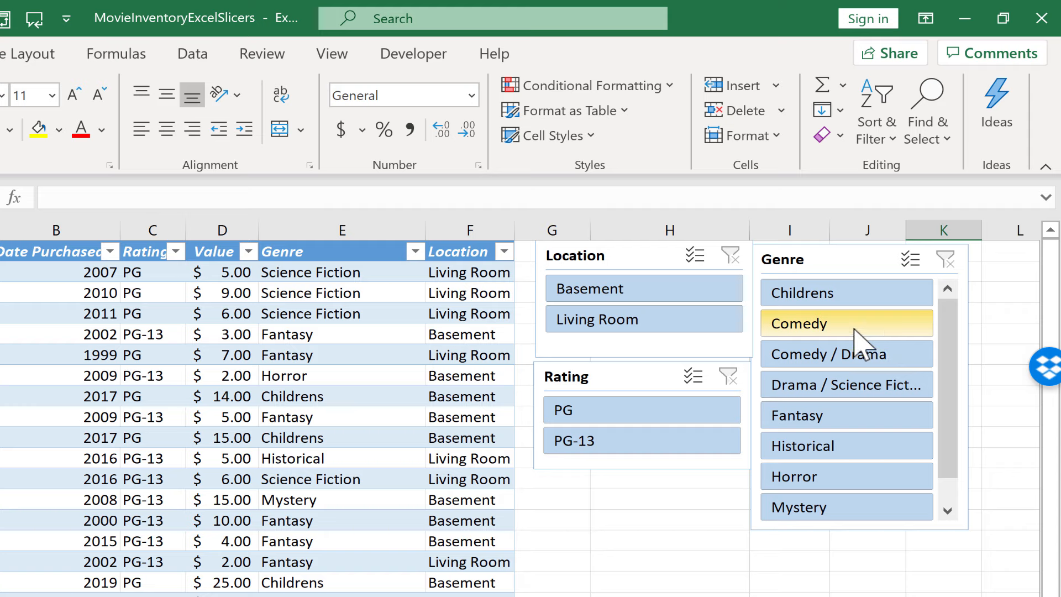
mouse_move(887, 348)
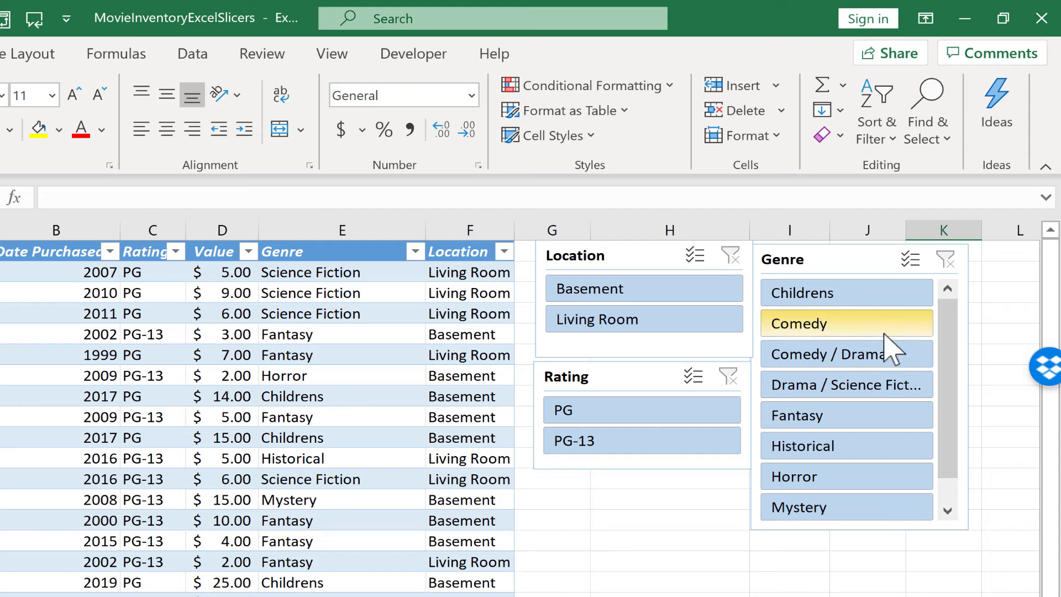
mouse_move(863, 370)
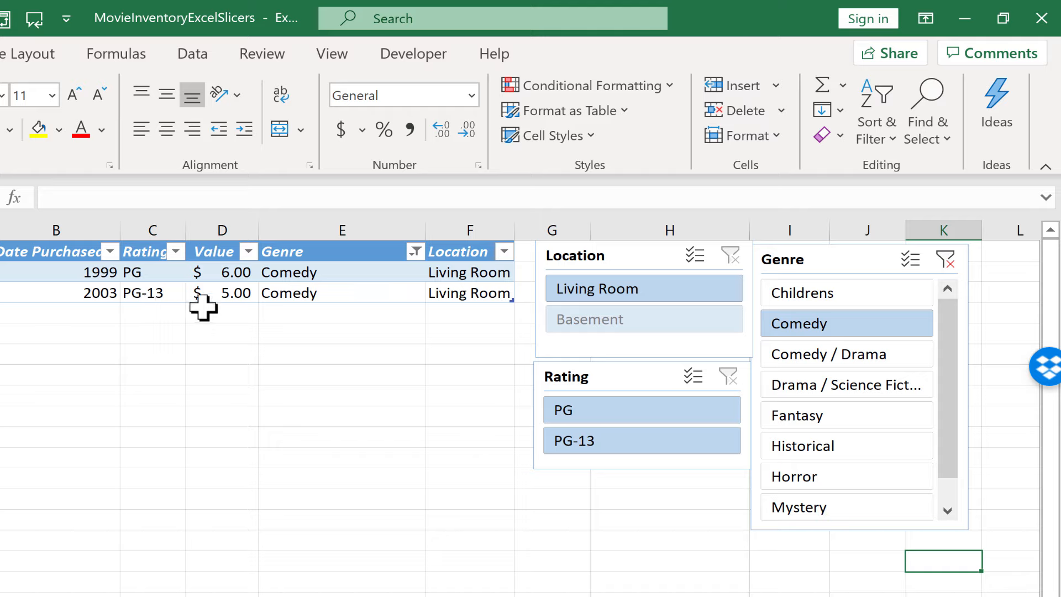
Step: Select Comedy / Drama plus Comedy in the Genre slicer, then clear the genre filter
click(828, 354)
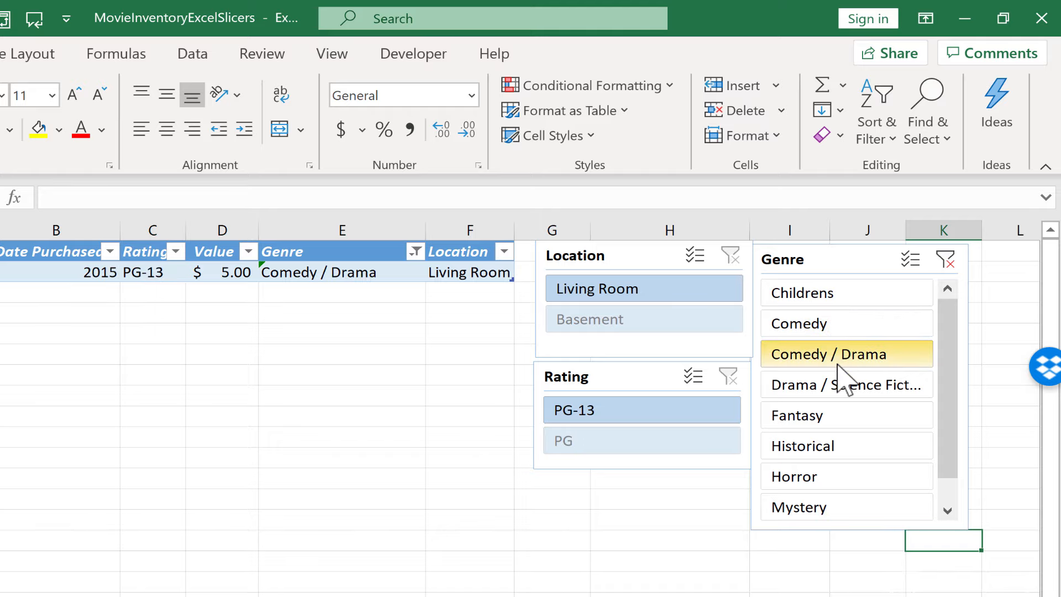
mouse_move(838, 337)
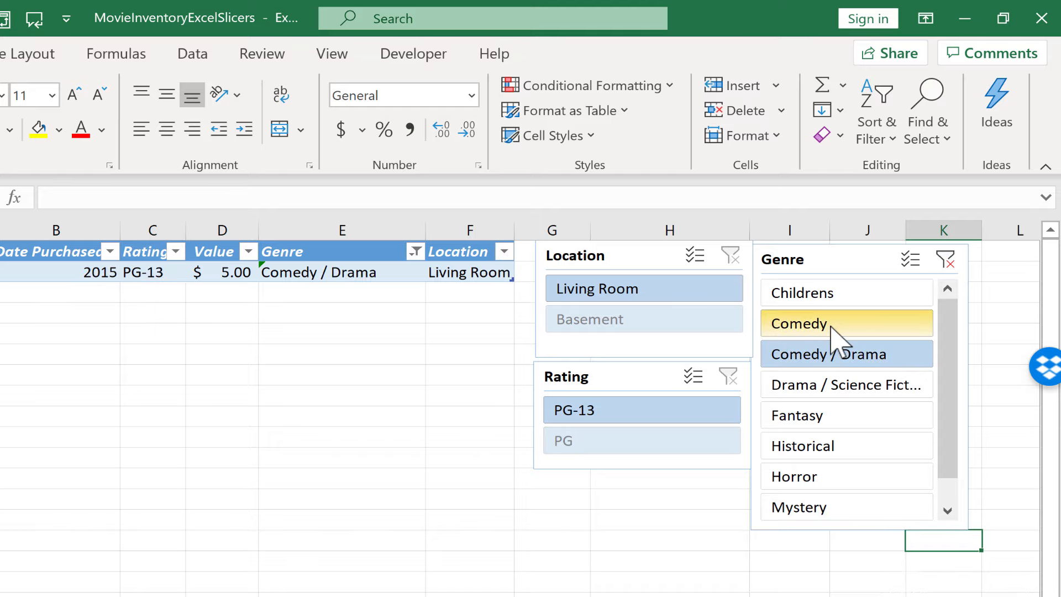
click(799, 323)
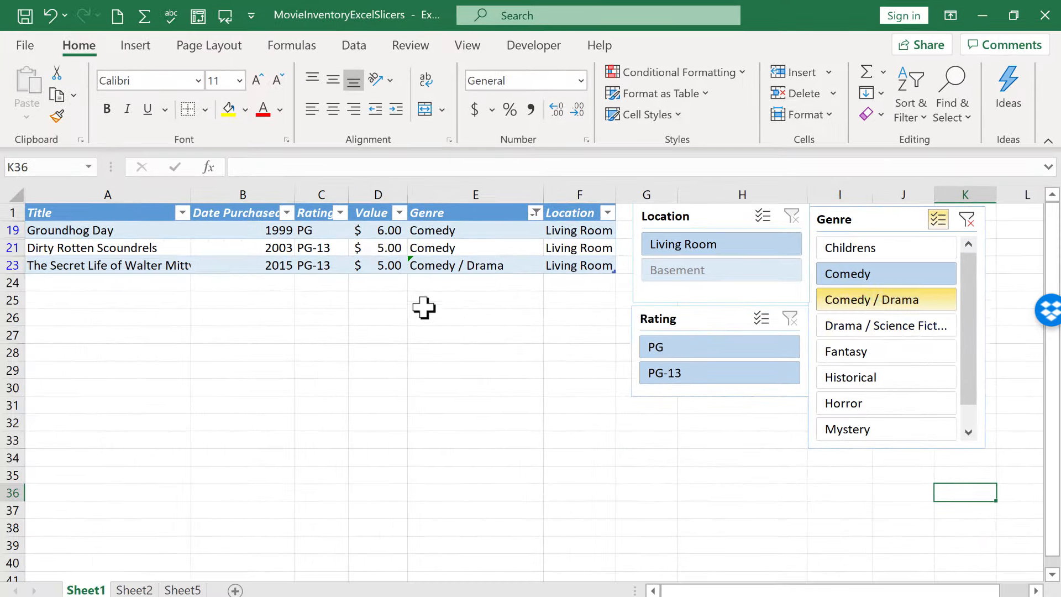
click(886, 300)
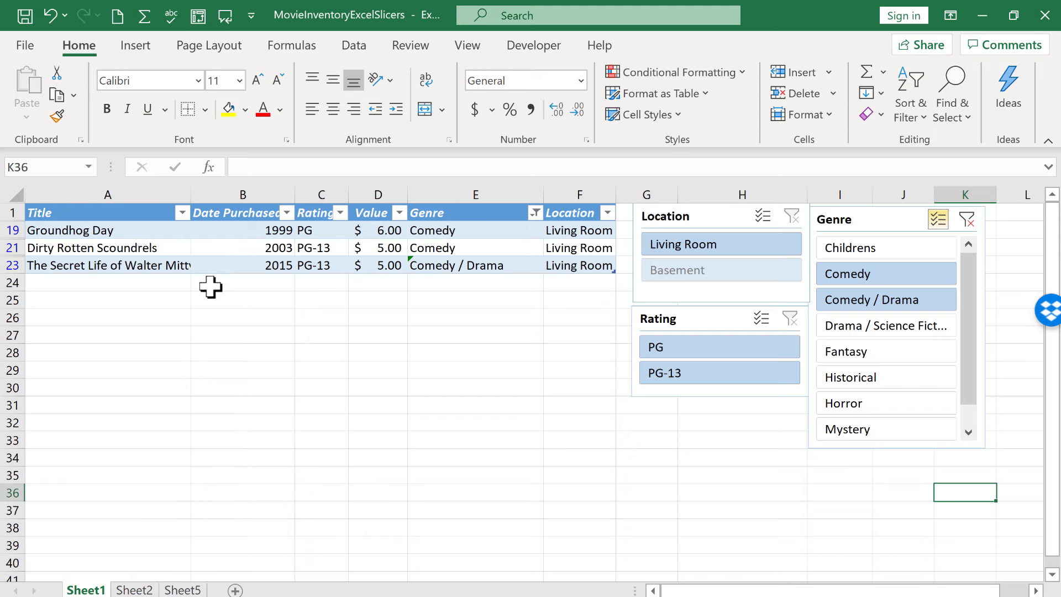
click(967, 219)
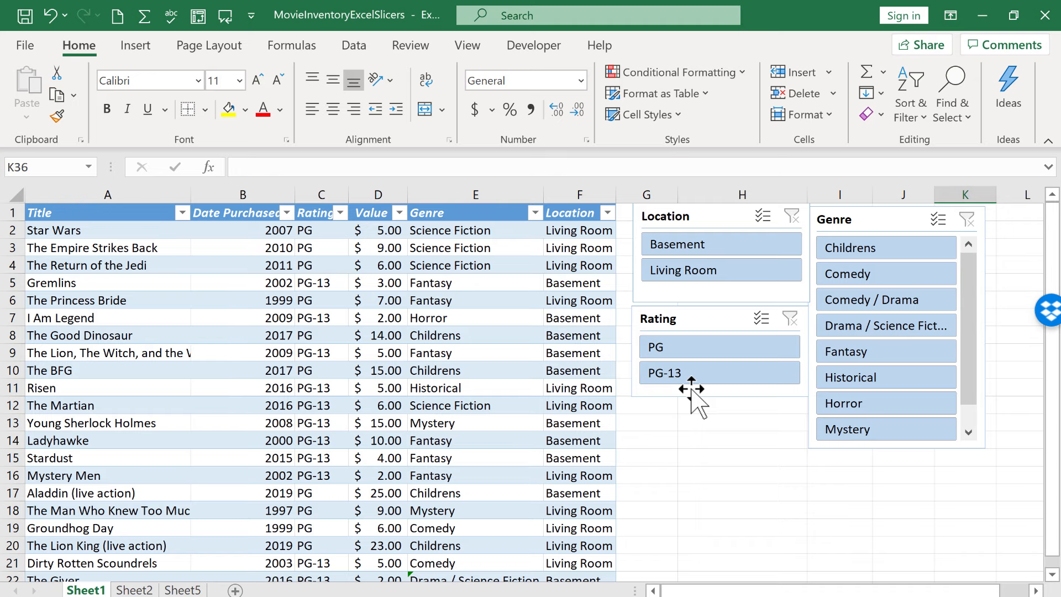
Step: Leave Excel for the YouTube beginner's Google Drive tutorial
click(685, 373)
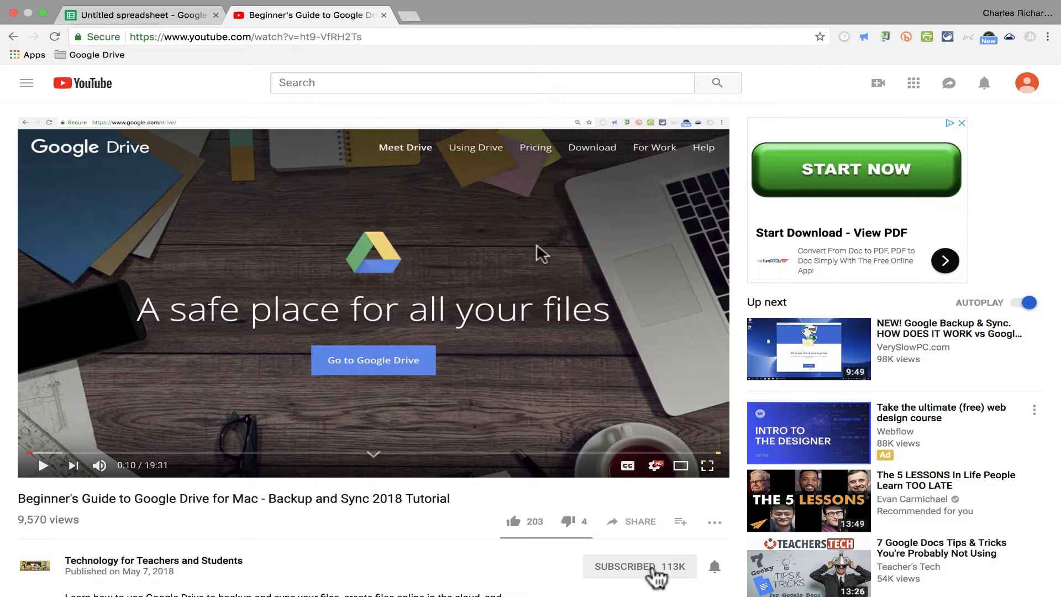
Step: Subscribe to the Google Drive tutorial's YouTube channel
click(640, 566)
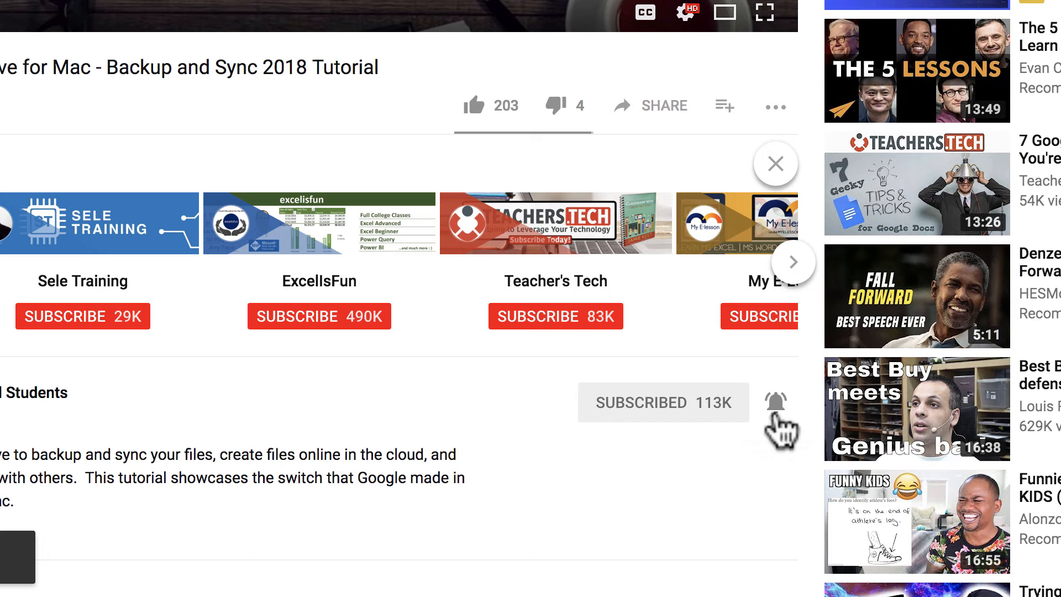
mouse_move(792, 439)
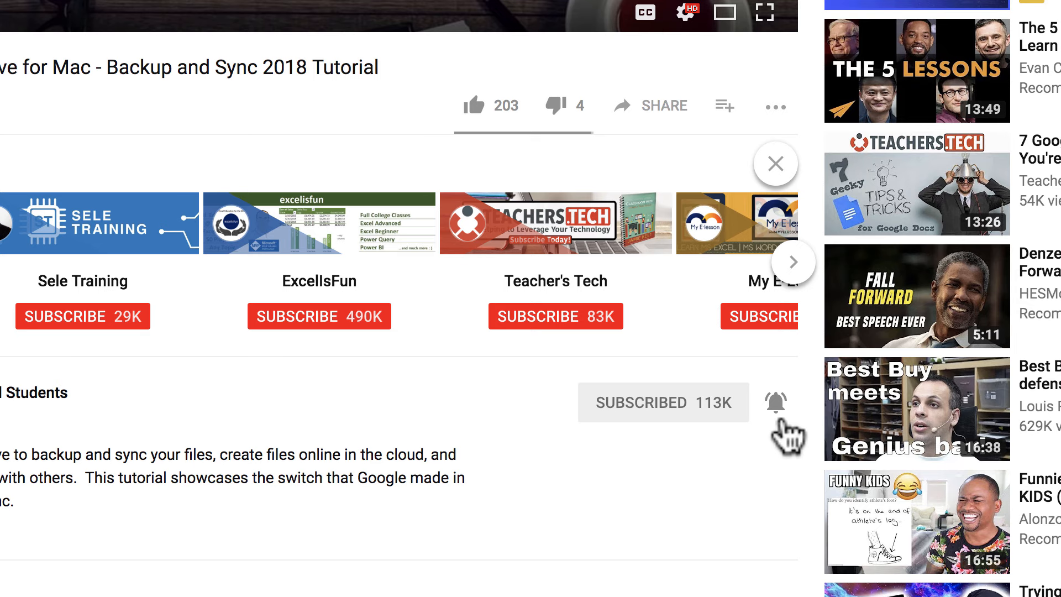